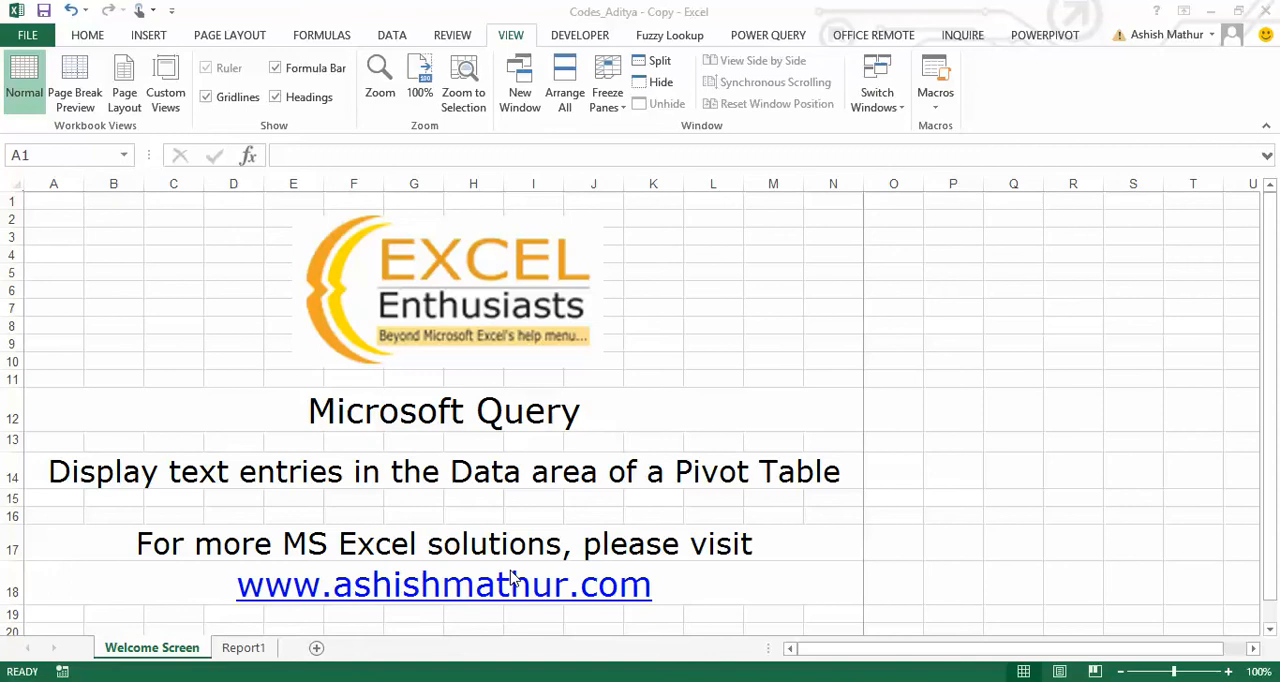
mouse_move(170, 482)
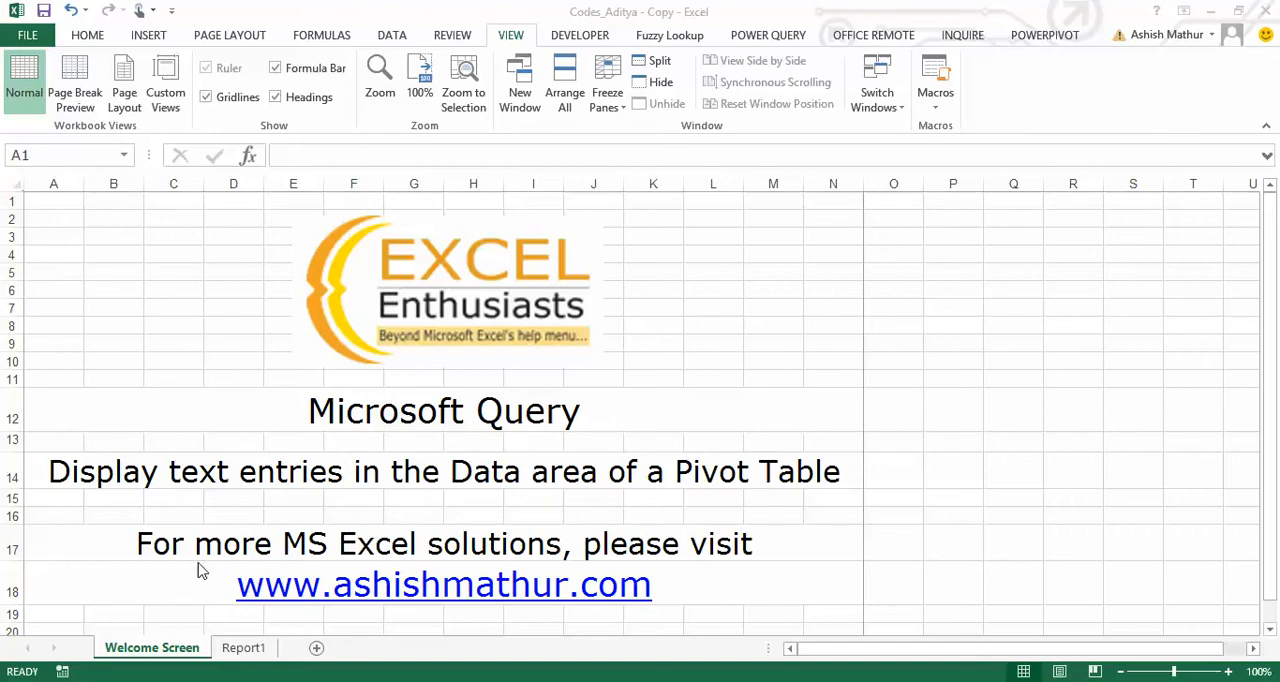
- Show the Report1 sheet and point out repeated ISBNs carrying different BIC codes
click(244, 648)
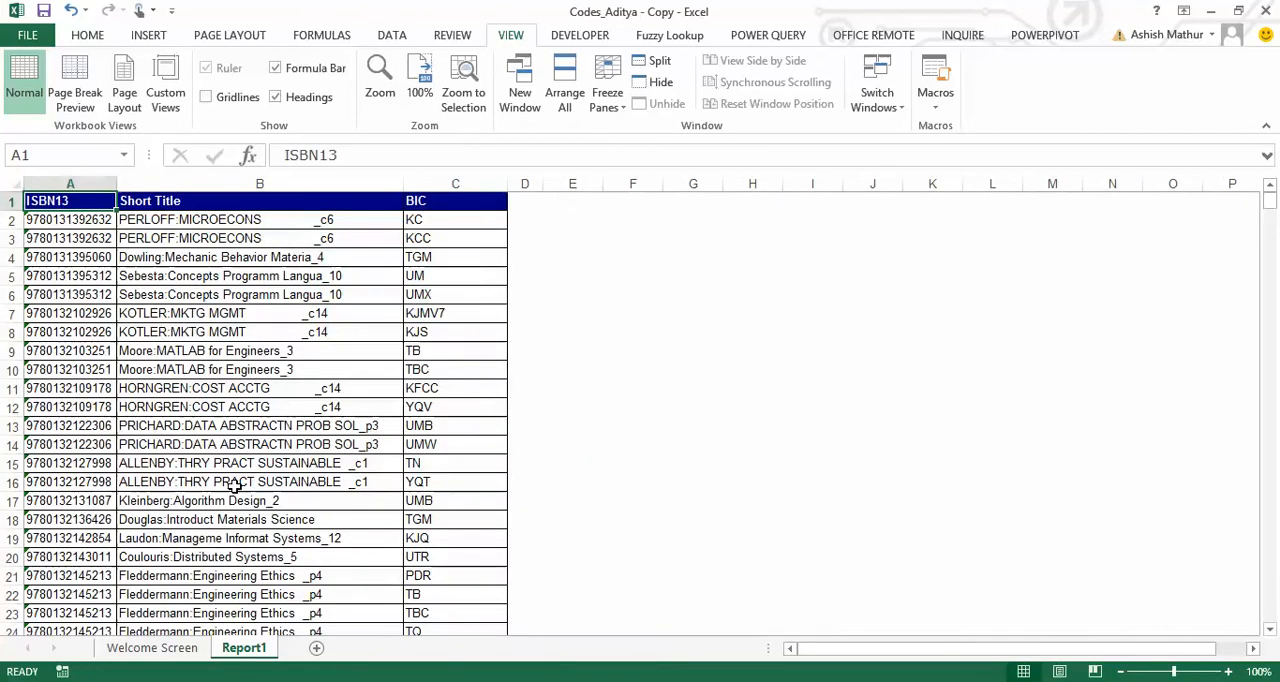
mouse_move(528, 364)
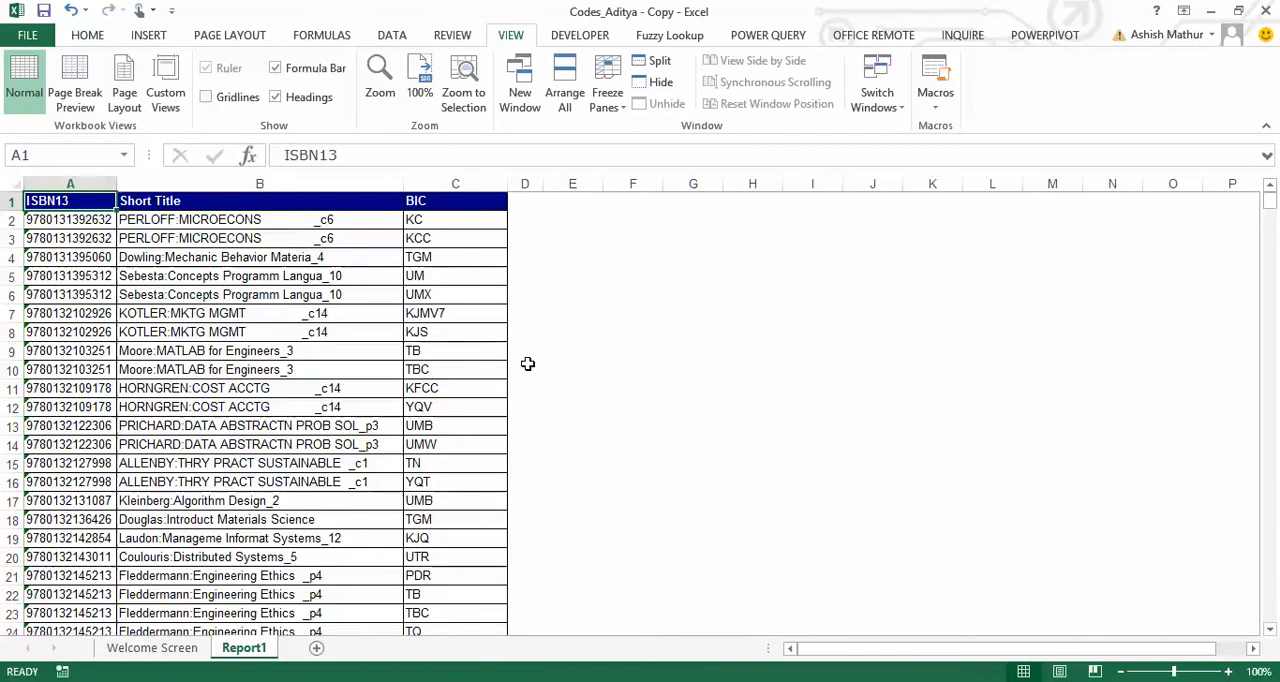
drag(68, 200, 68, 238)
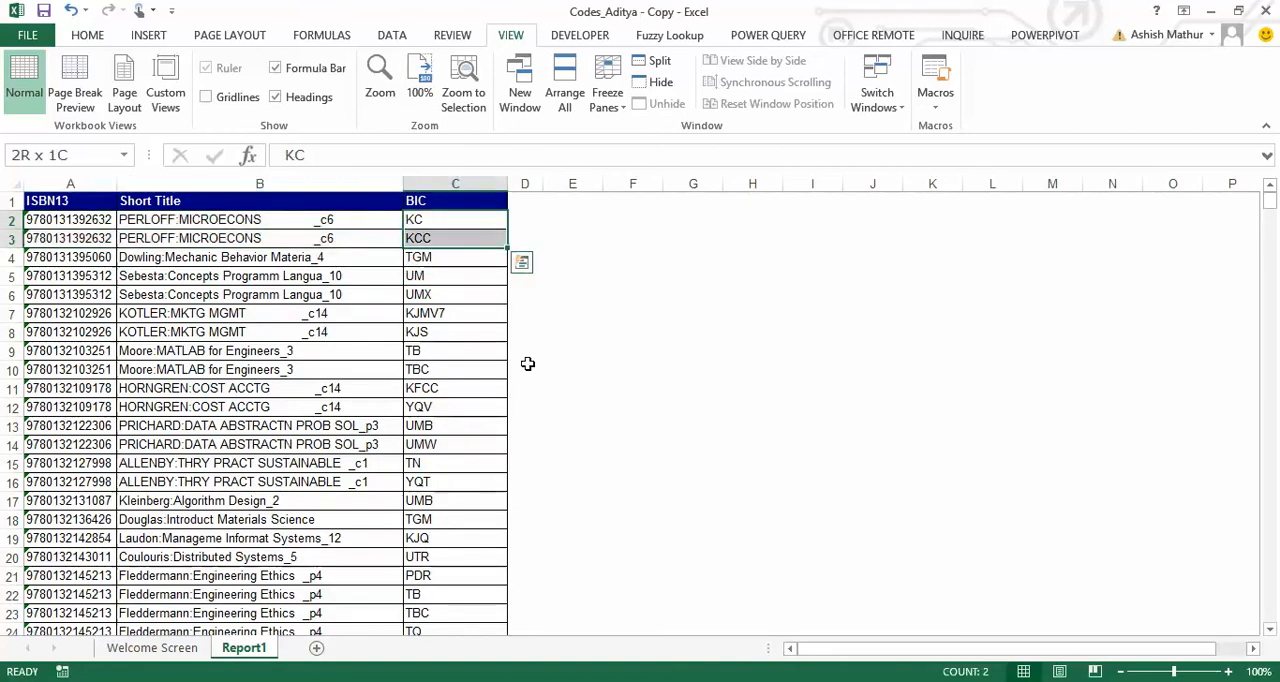
click(456, 220)
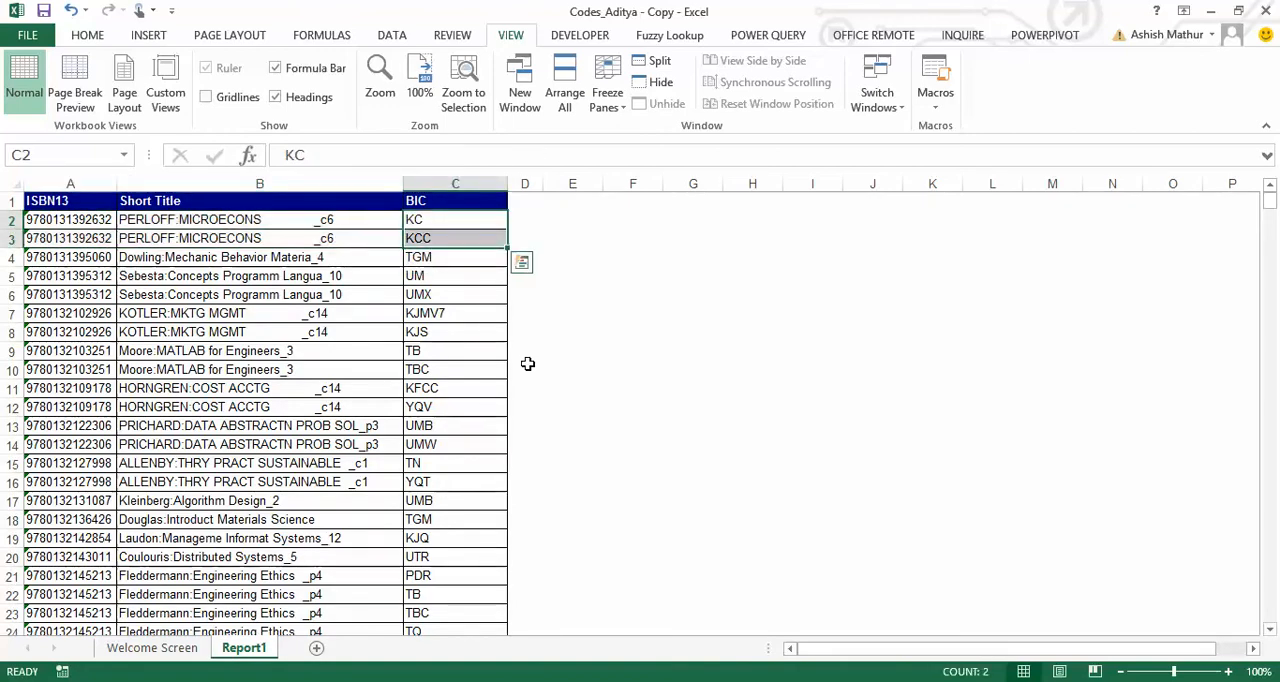
click(70, 200)
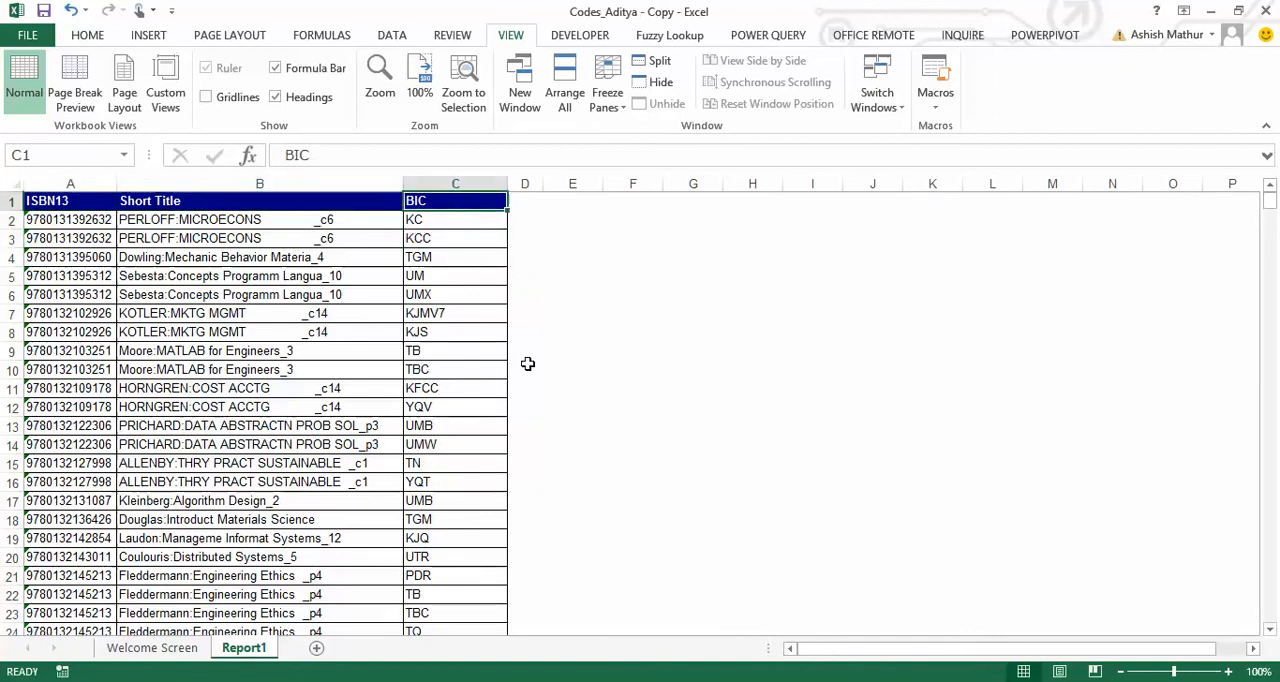
click(524, 200)
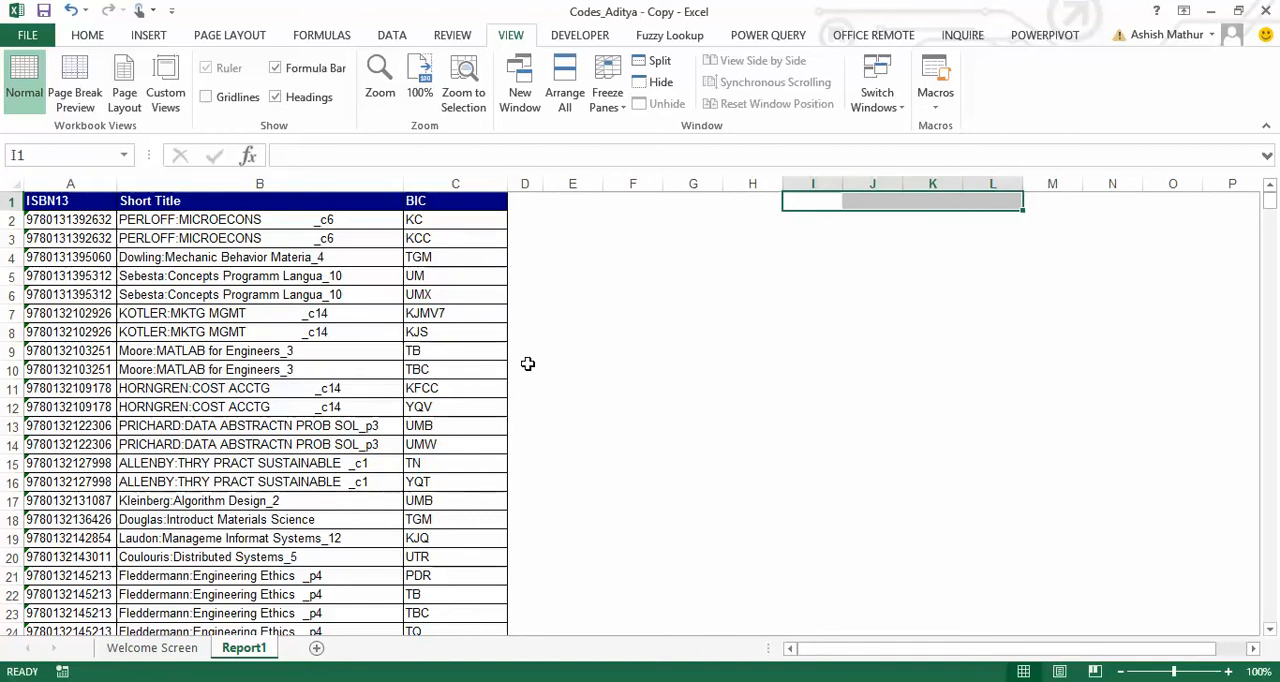
click(70, 220)
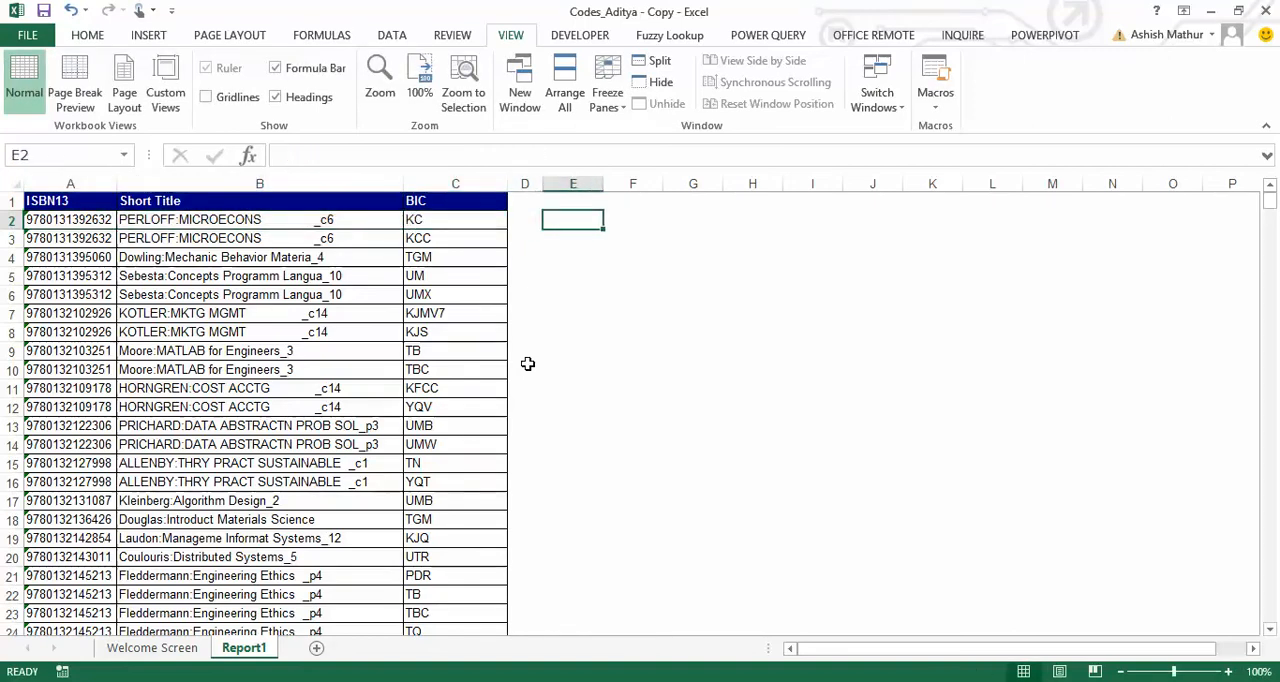
- Highlight one ISBN's KC and KCC codes and its short title for inspection
drag(572, 220, 692, 220)
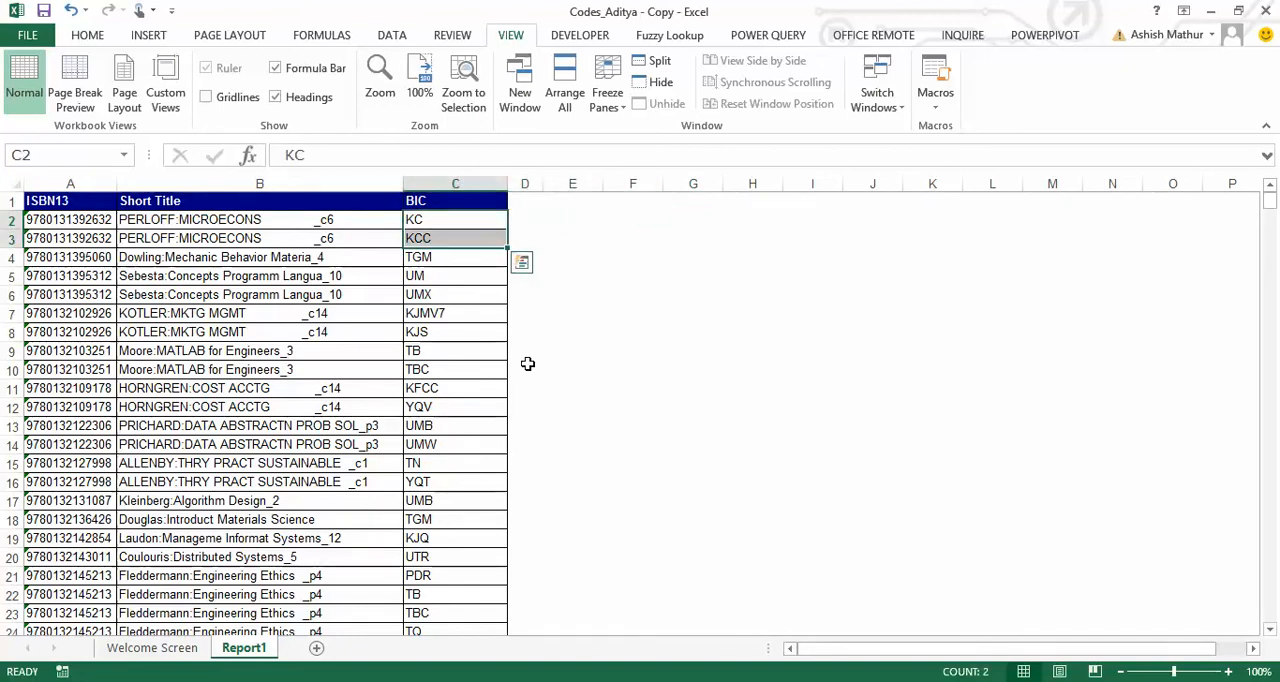
click(752, 220)
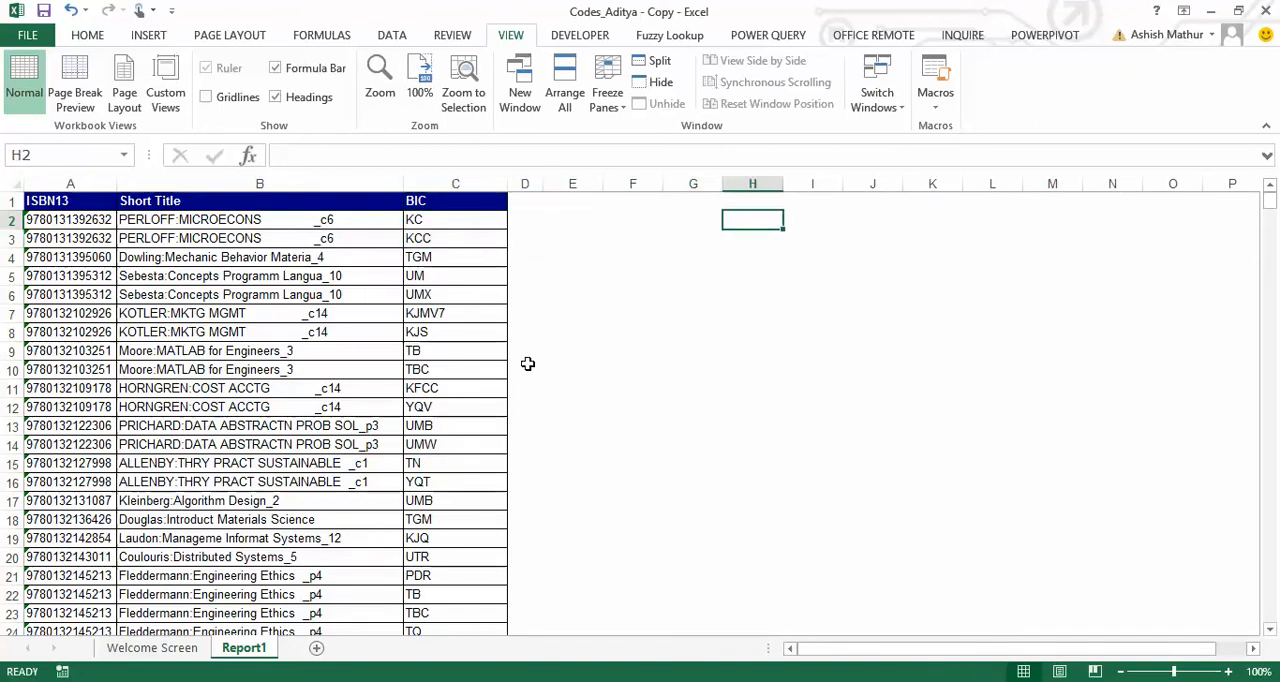
click(812, 220)
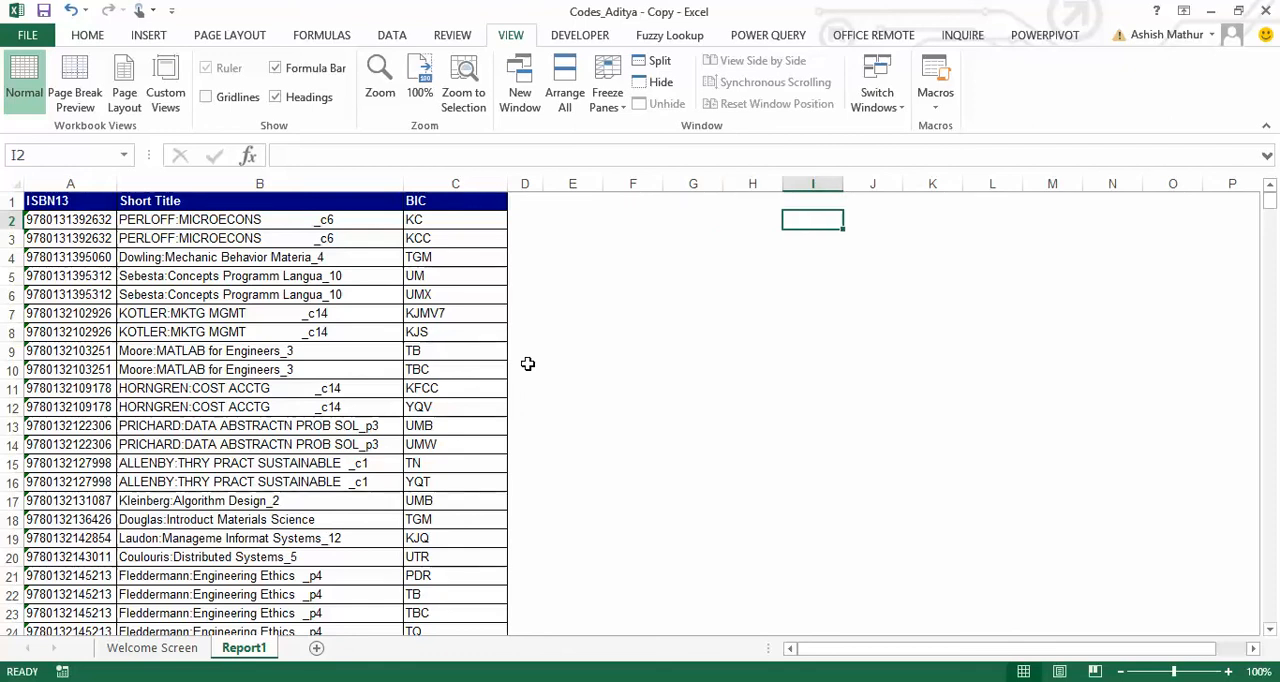
click(260, 220)
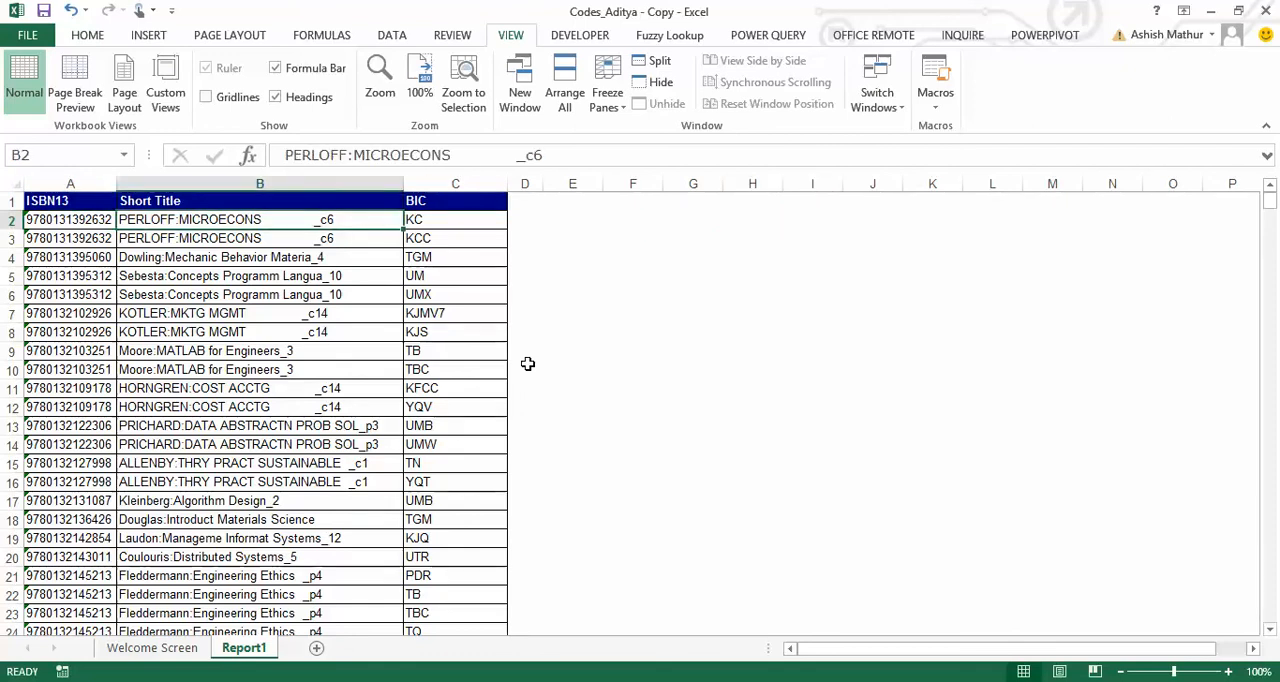
click(632, 220)
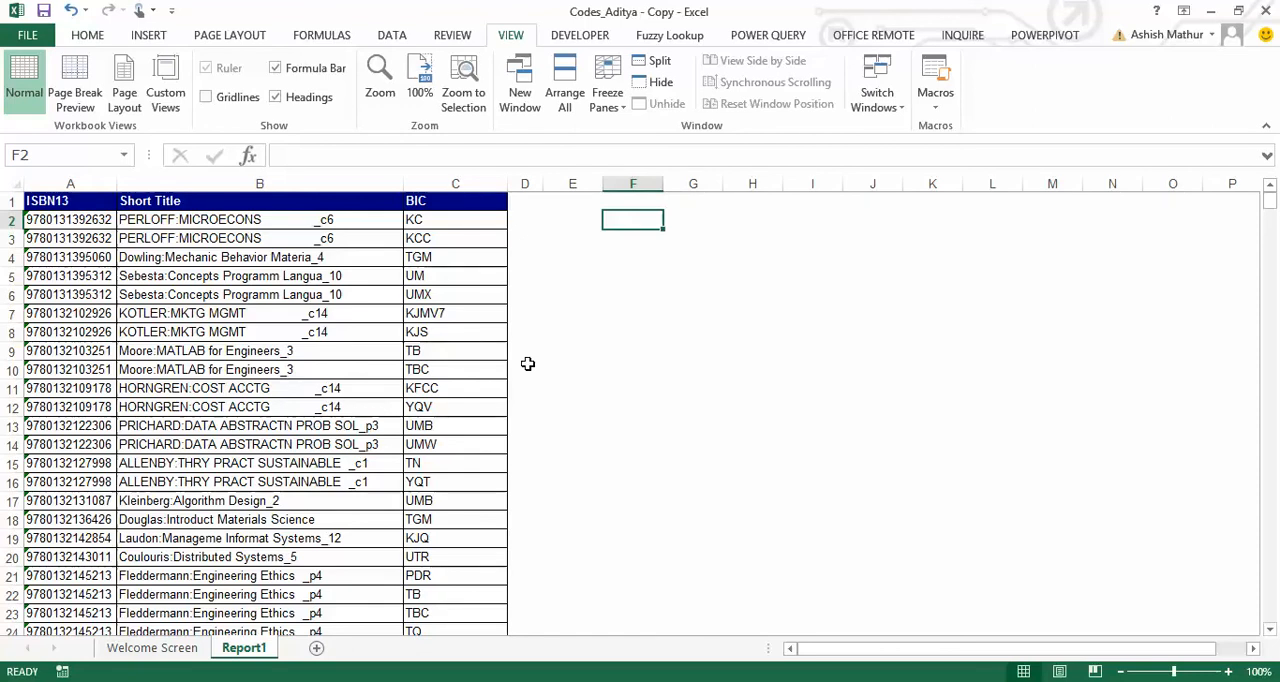
- Add a Tally header in D1 and a running COUNTIF(A$2:A2,A2) formula in D2
click(524, 200)
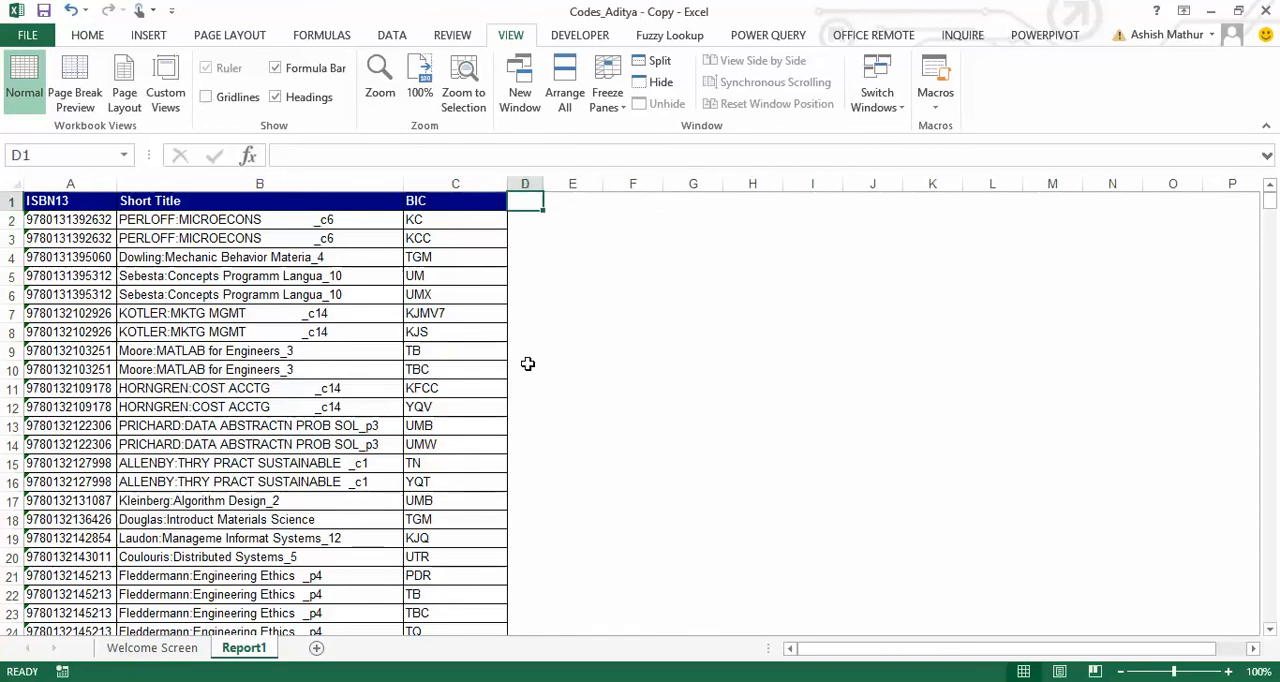
text(Tally)
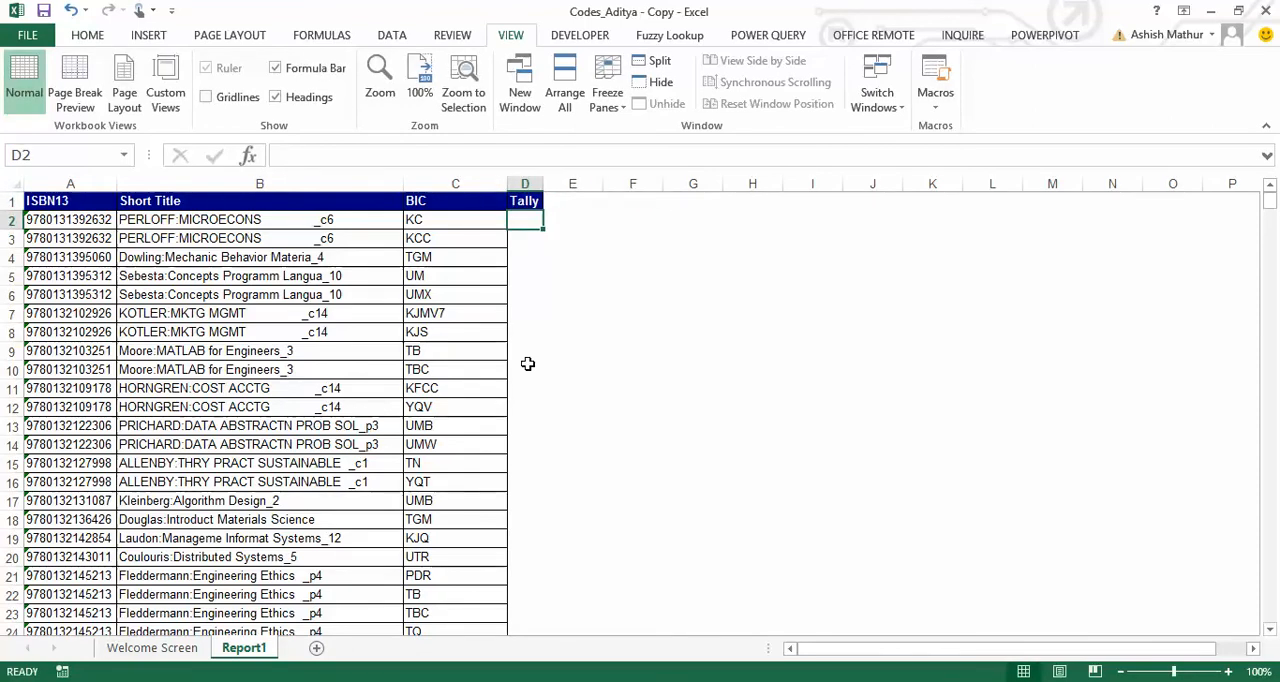
text(=count)
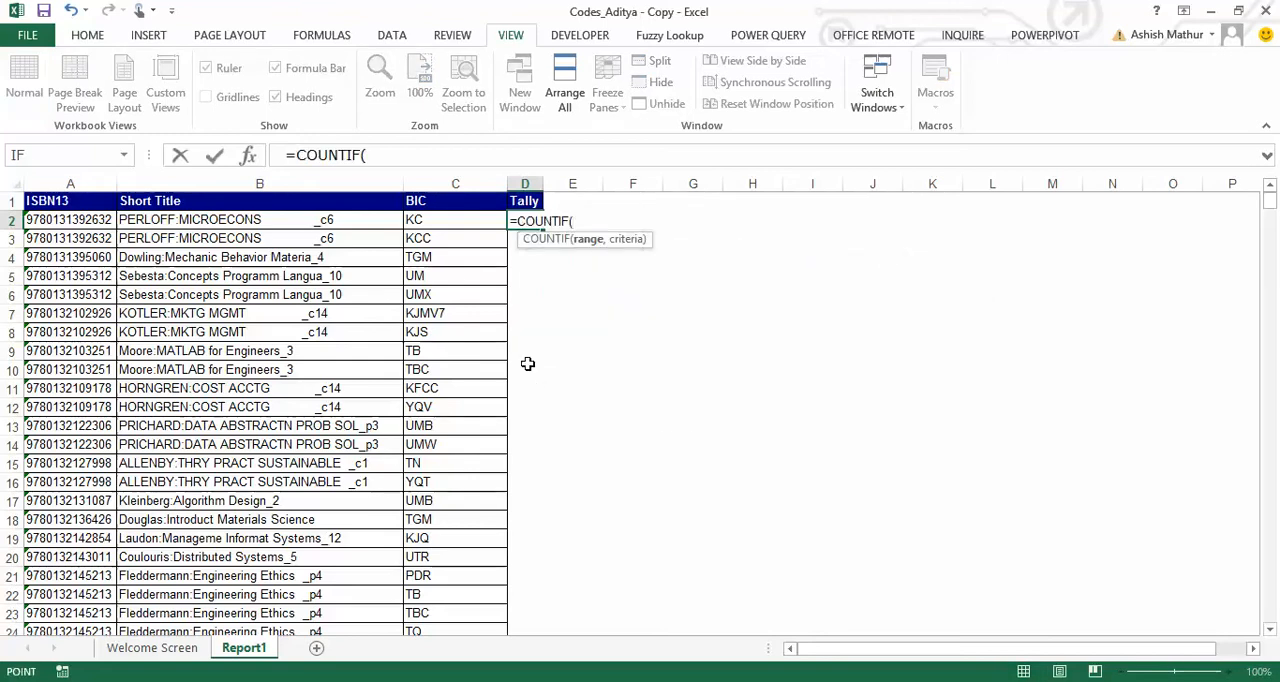
click(70, 220)
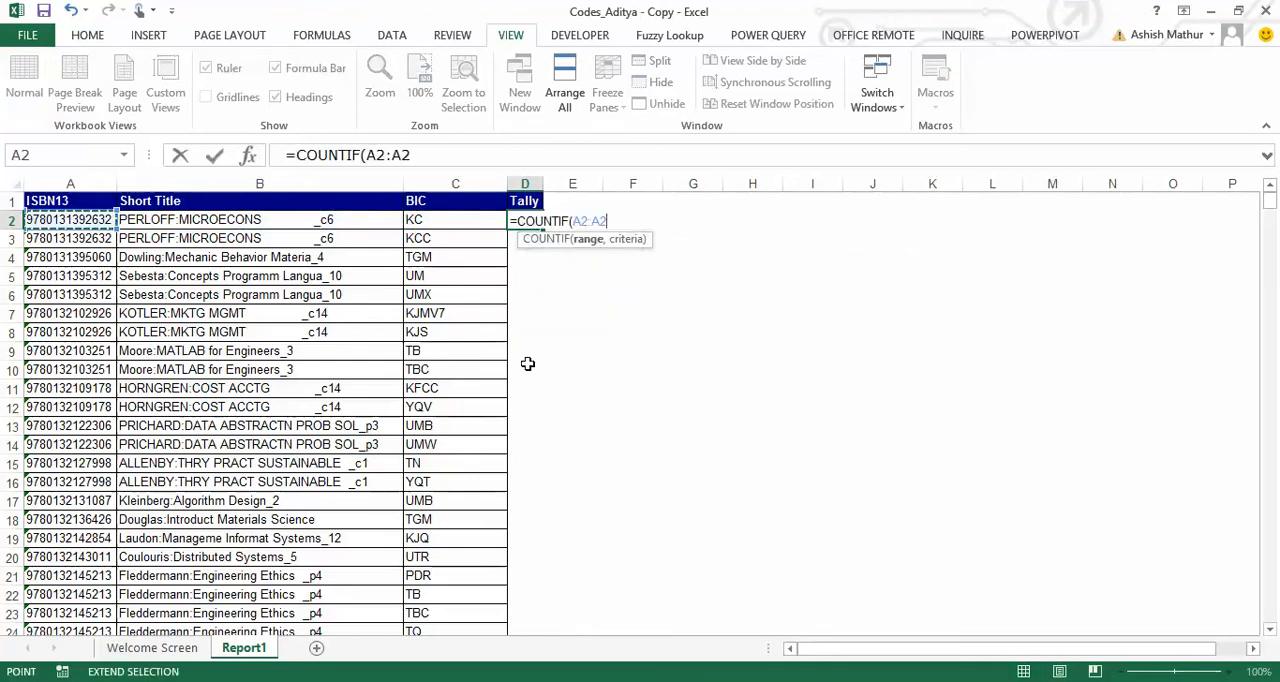
text(,A2)
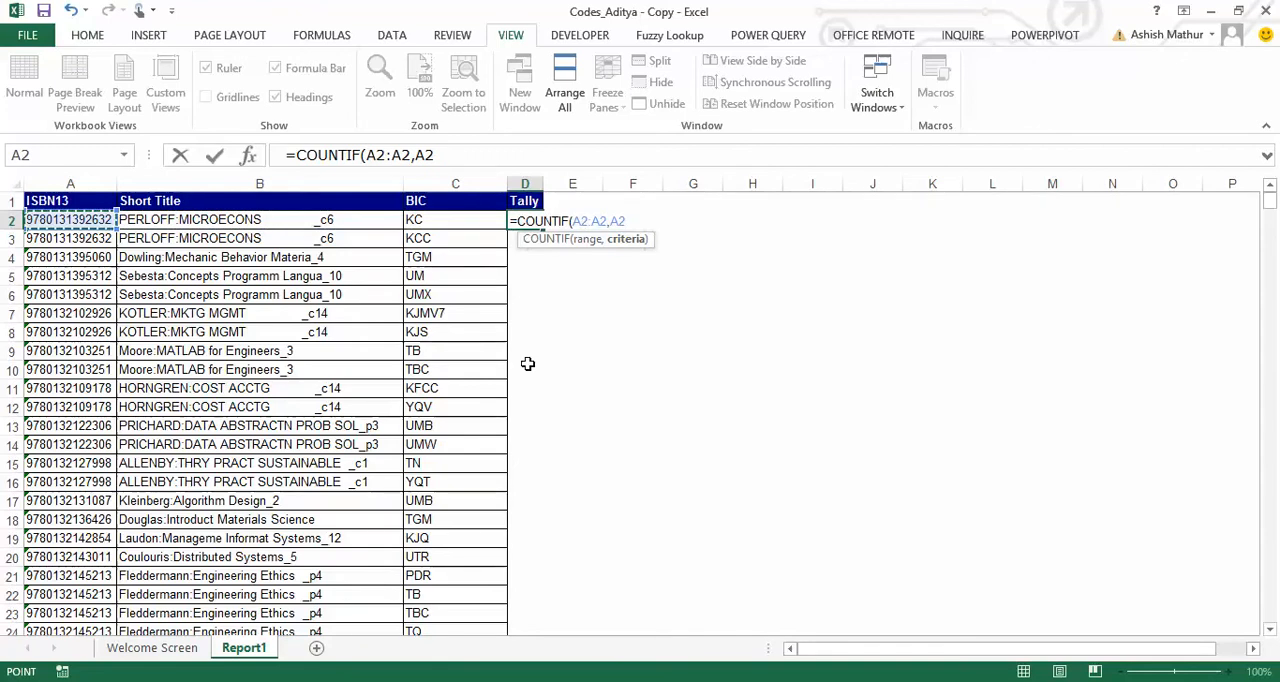
text())
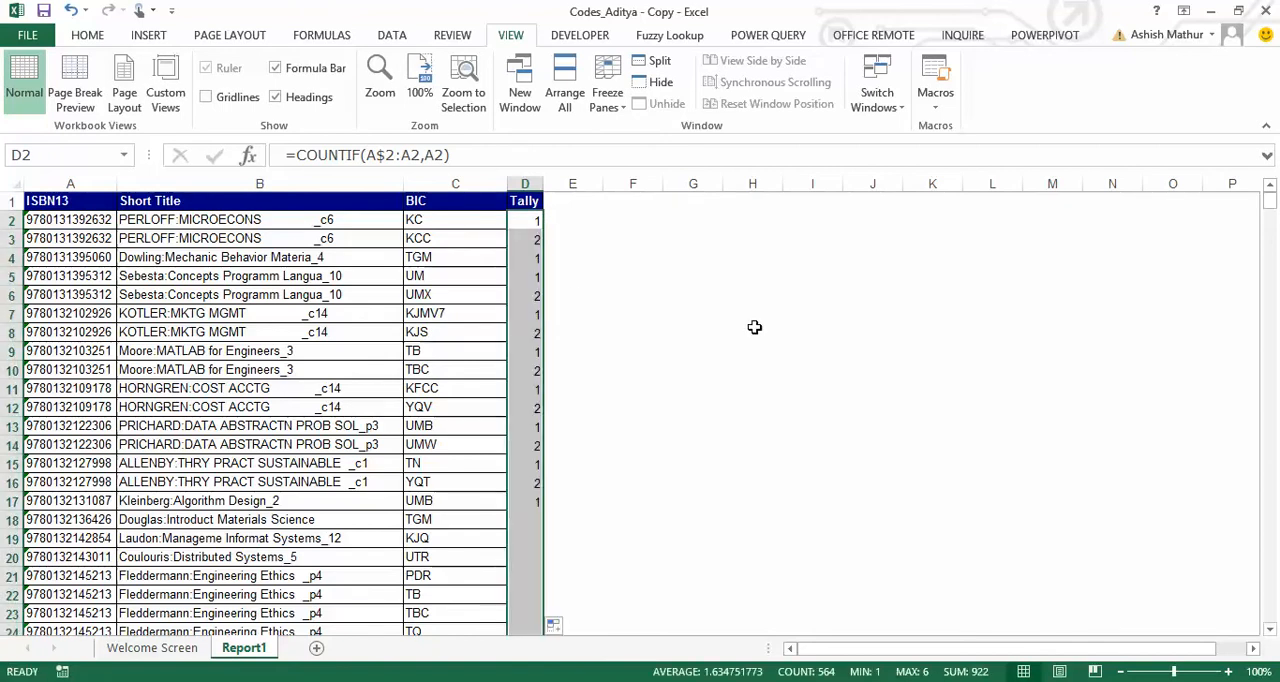
- Check the filled Tally counts numbering the repeated ISBN in rows 2–3 as 1 and 2
click(524, 238)
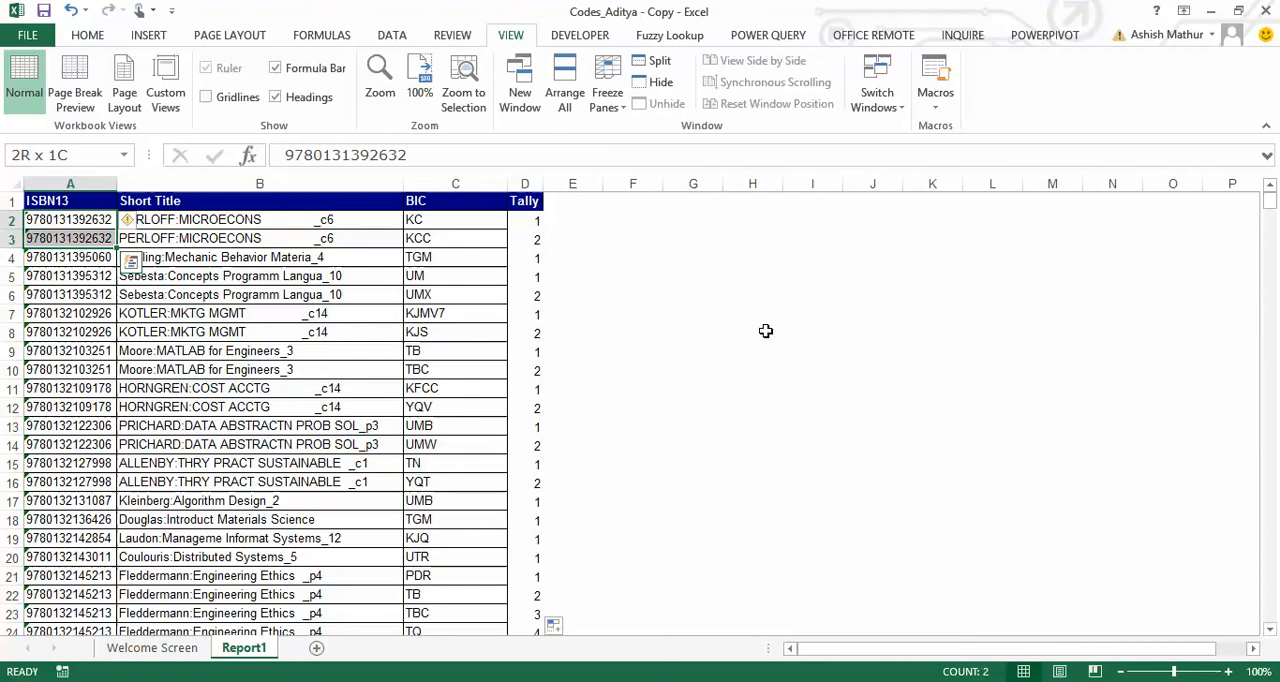
click(524, 220)
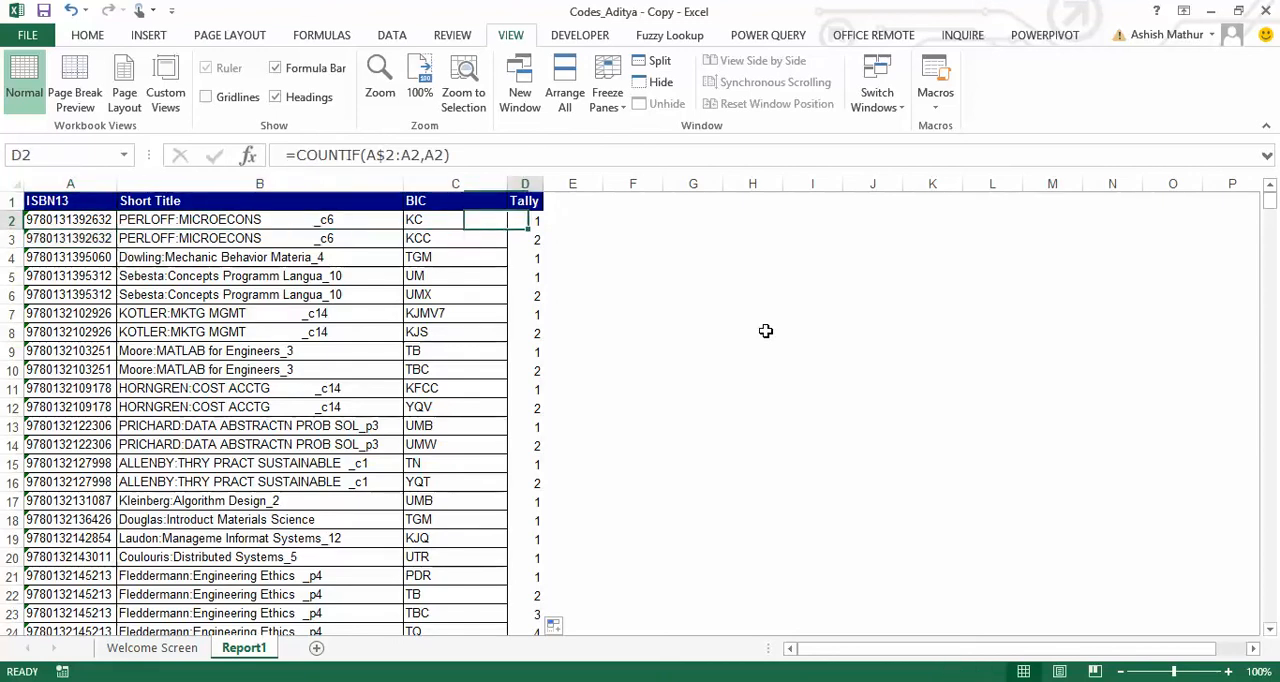
click(70, 238)
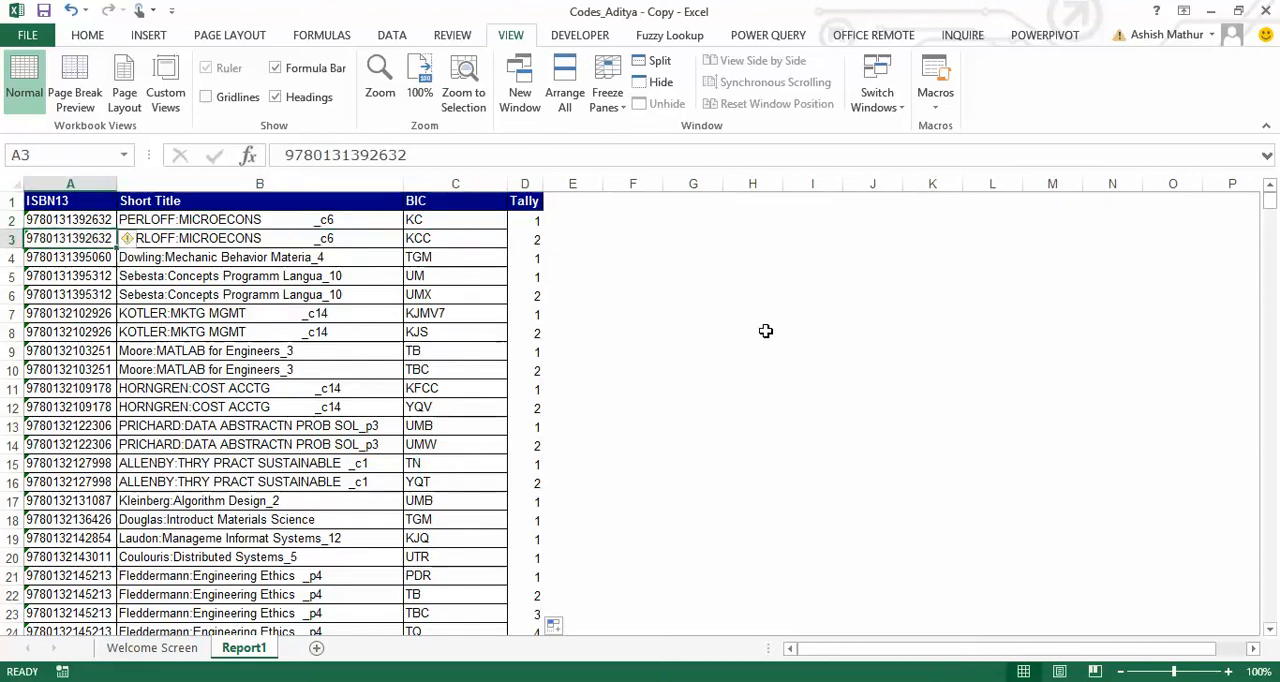
click(524, 238)
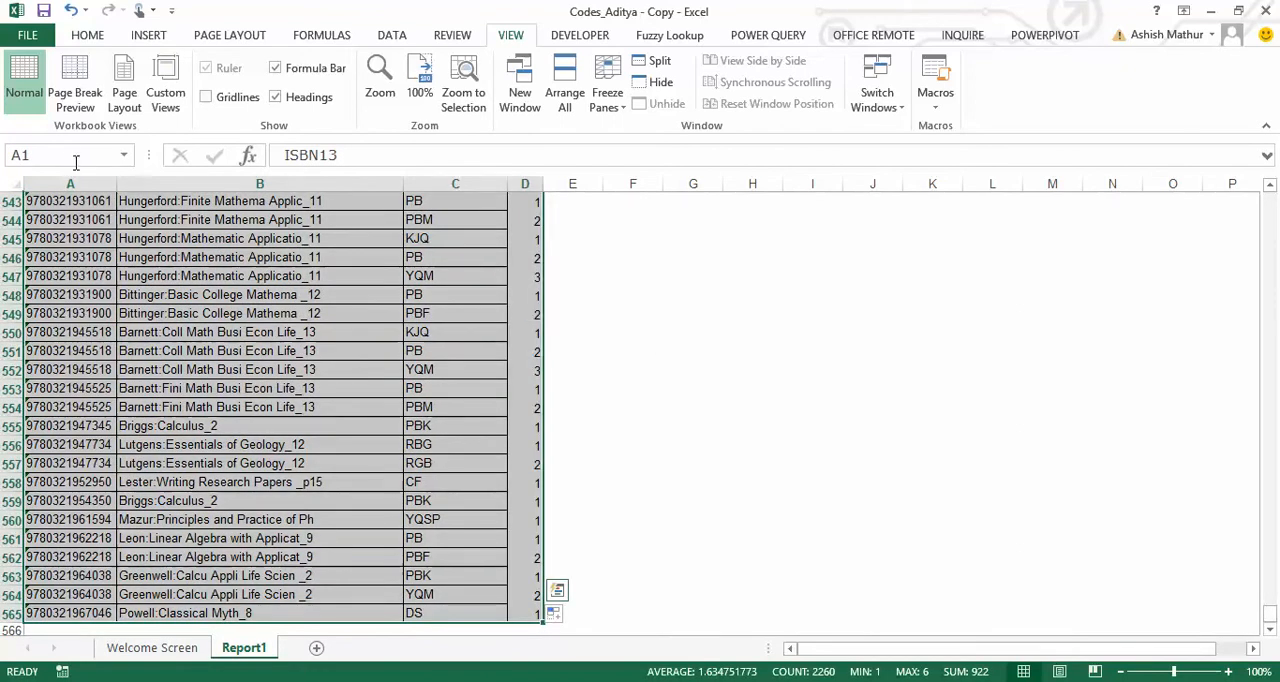
- Name the whole data table, ISBN13 through Tally to row 565, as 'books'
text(books)
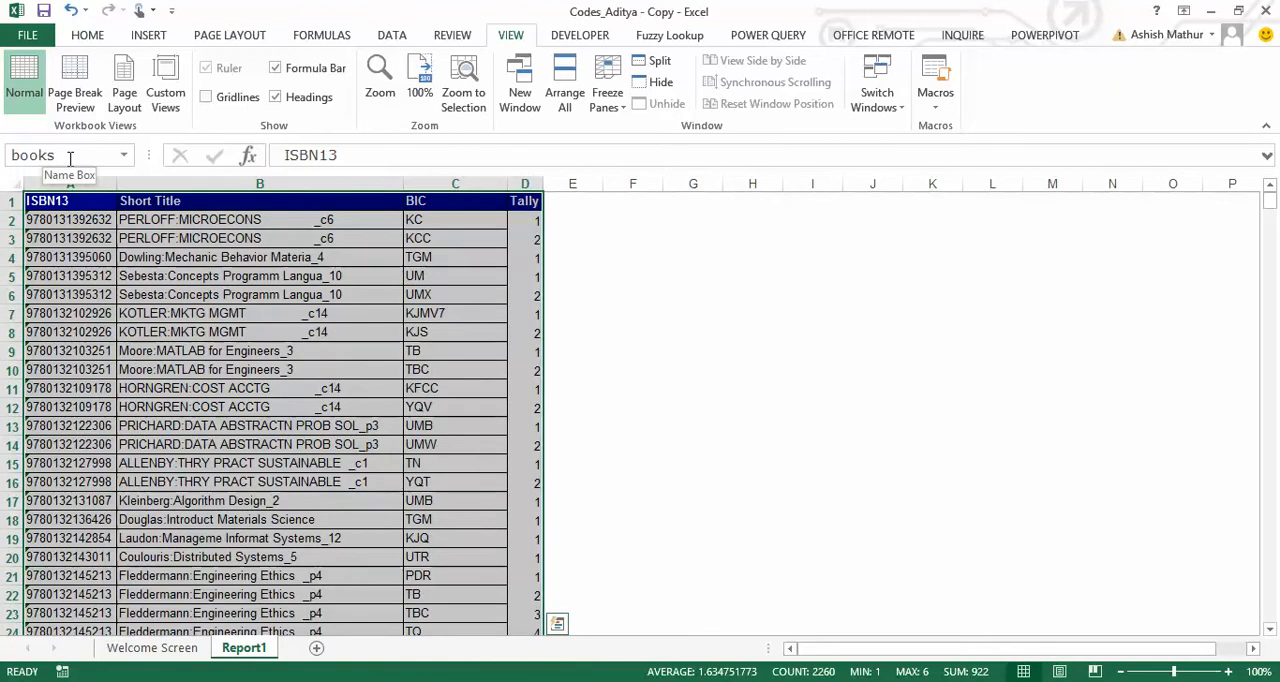
scroll(down, 3)
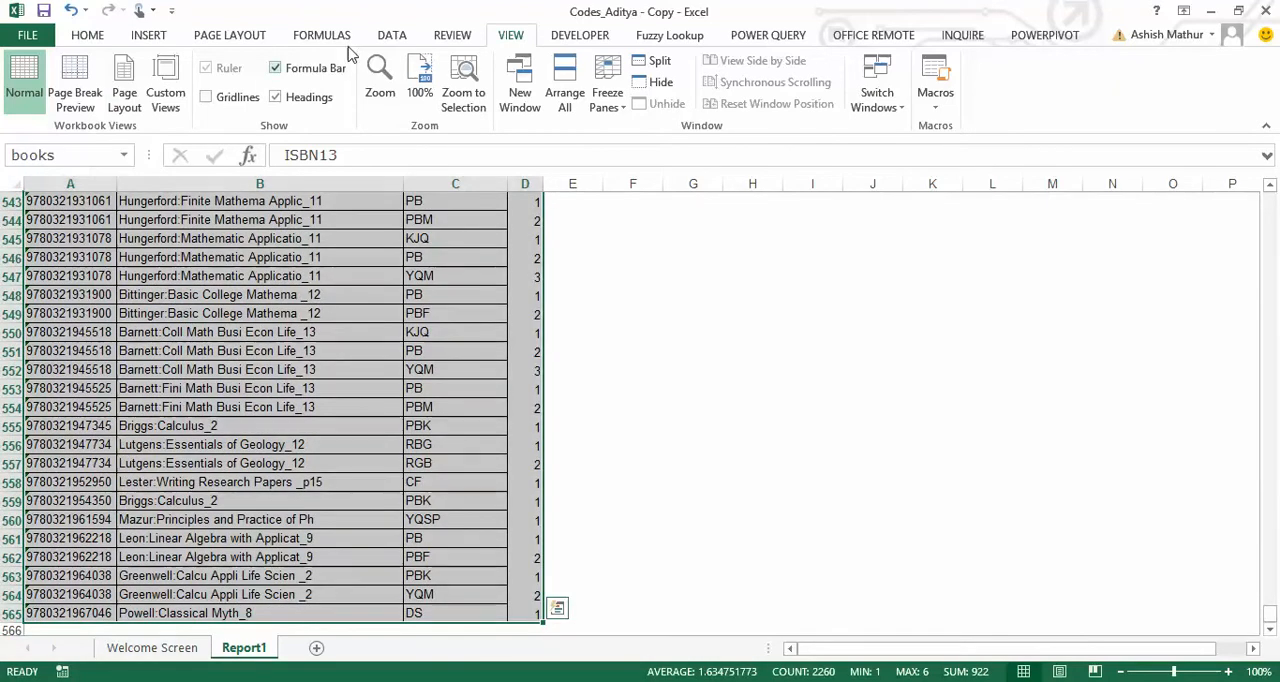
- Connect Microsoft Query to Codes_Aditya - Copy.xlsx via the Excel Files data source
click(124, 82)
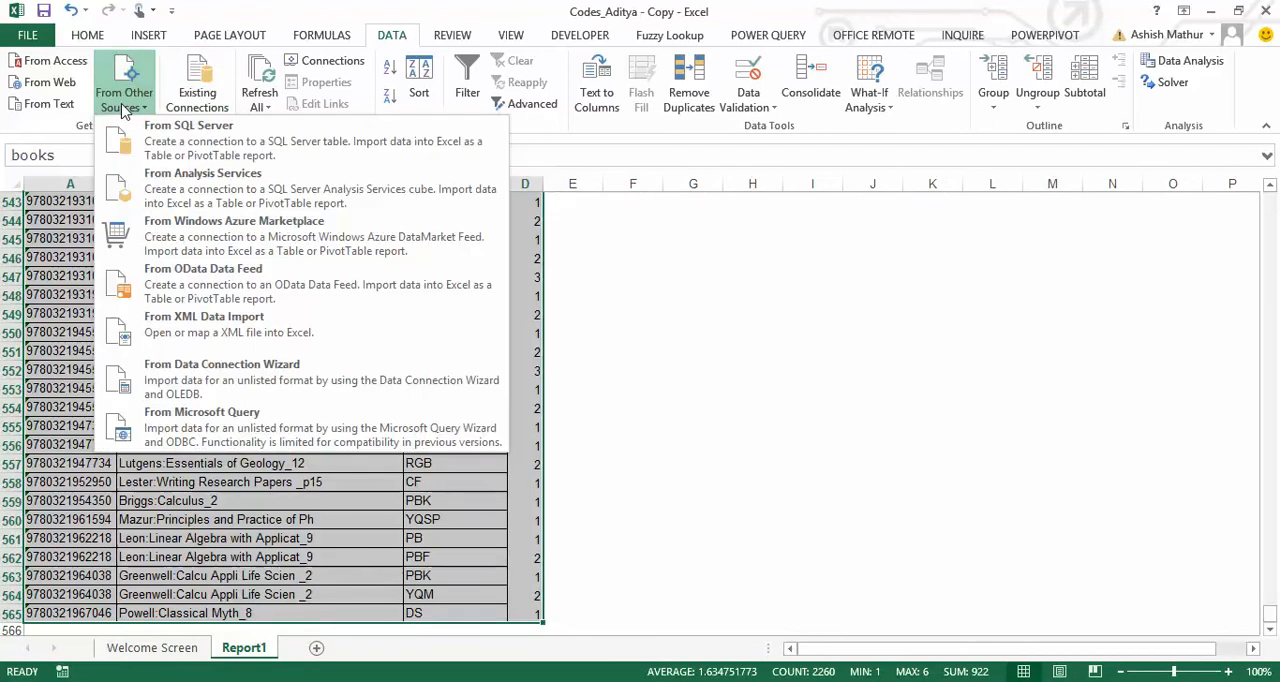
mouse_move(360, 428)
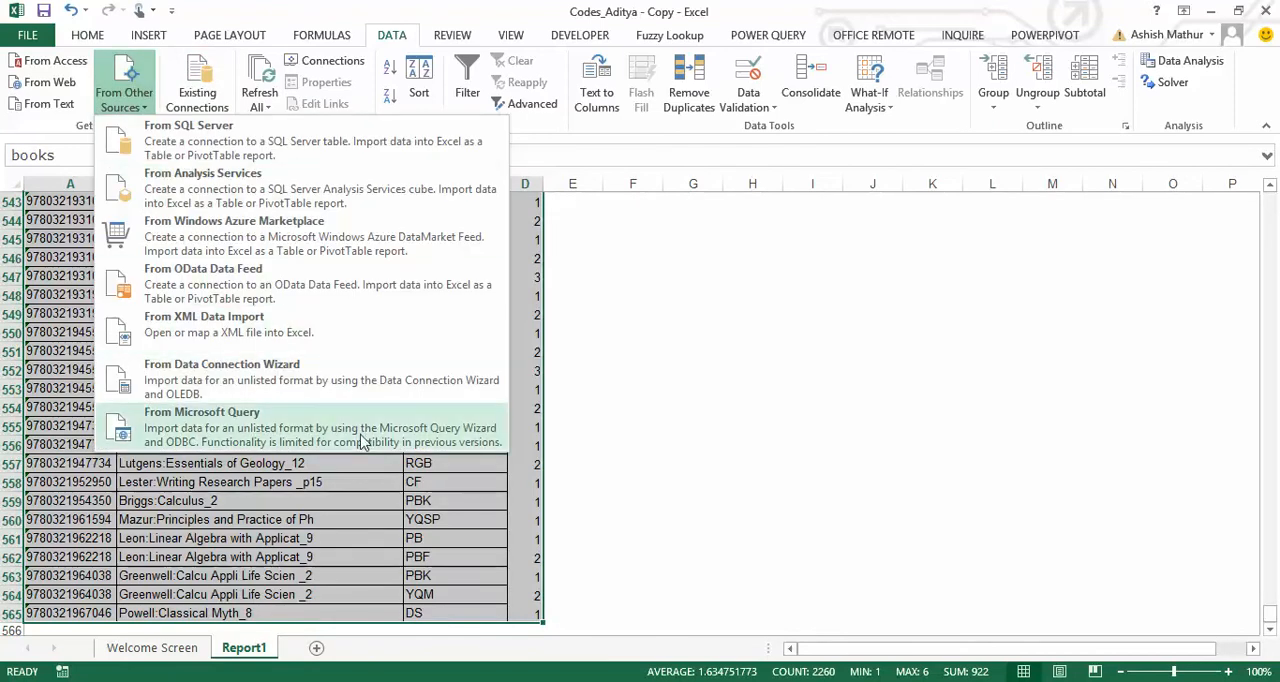
click(202, 412)
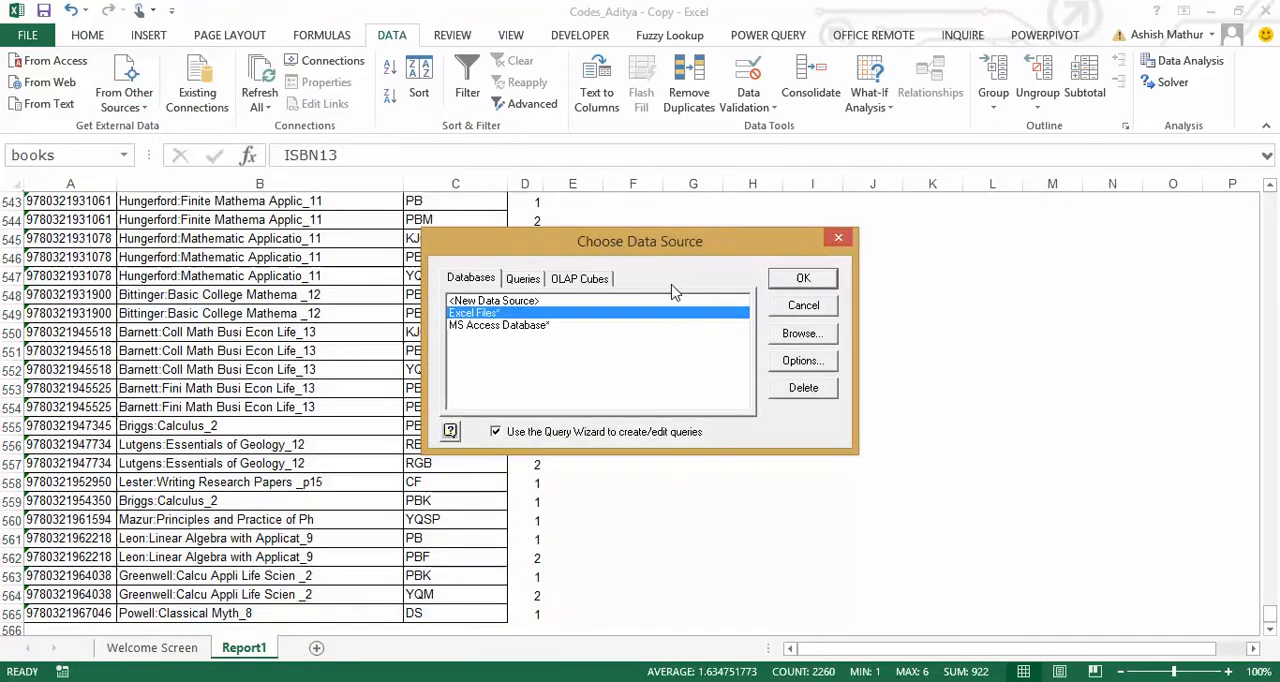
click(800, 278)
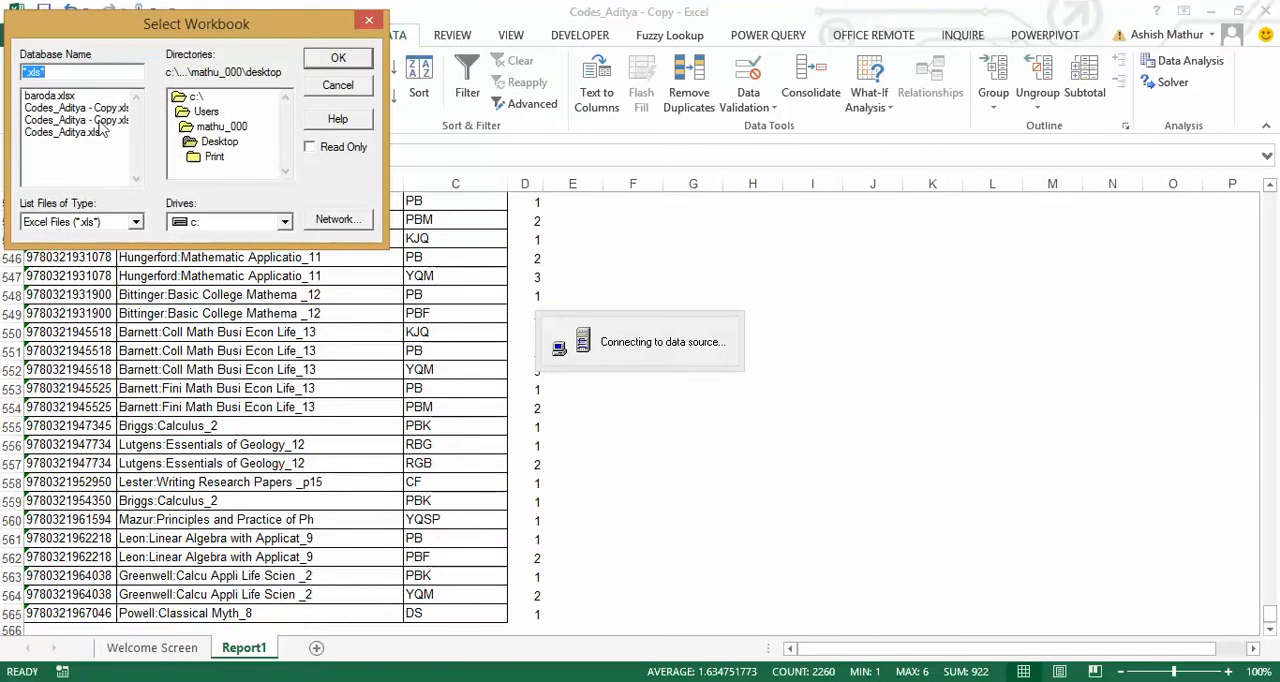
click(76, 120)
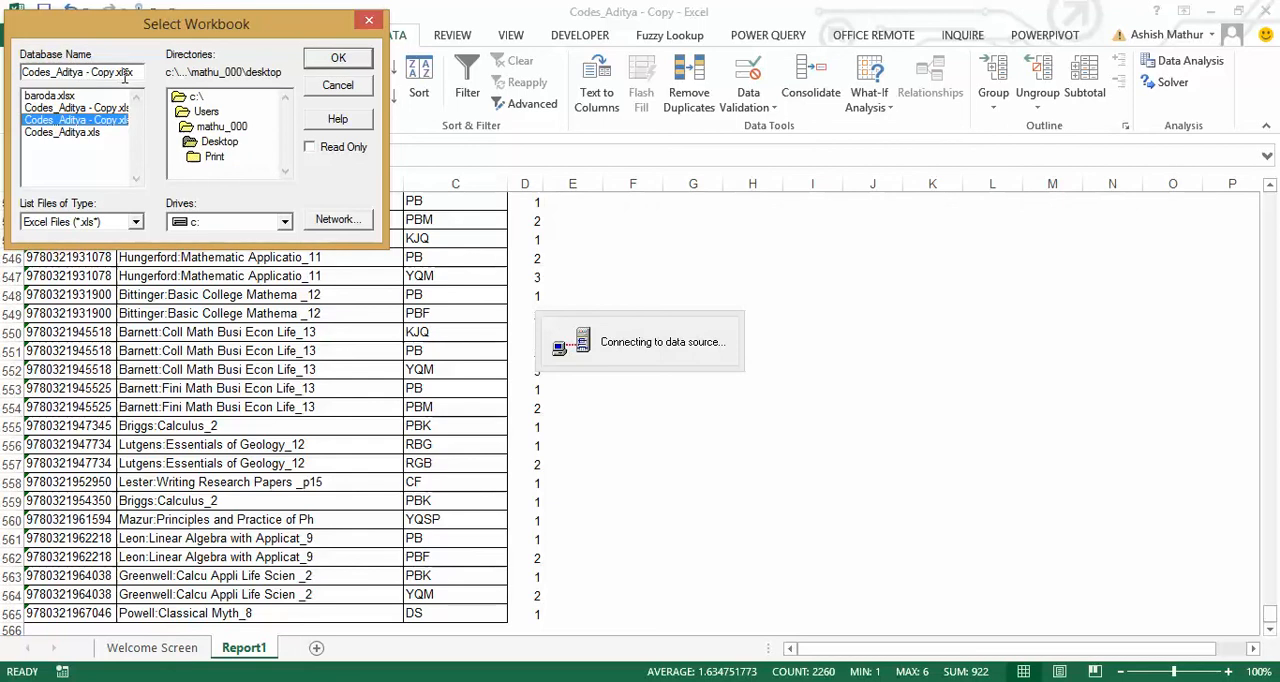
click(336, 56)
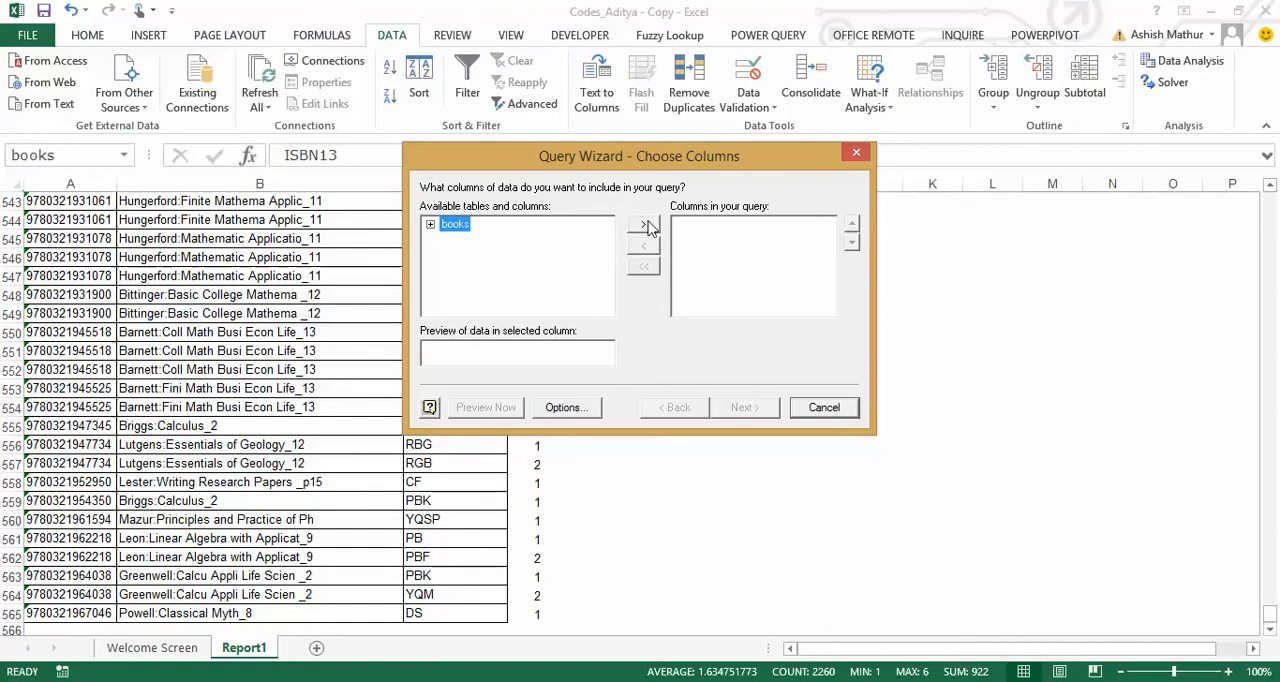
- Add all books columns to the query and skip the filter and sort pages
click(644, 224)
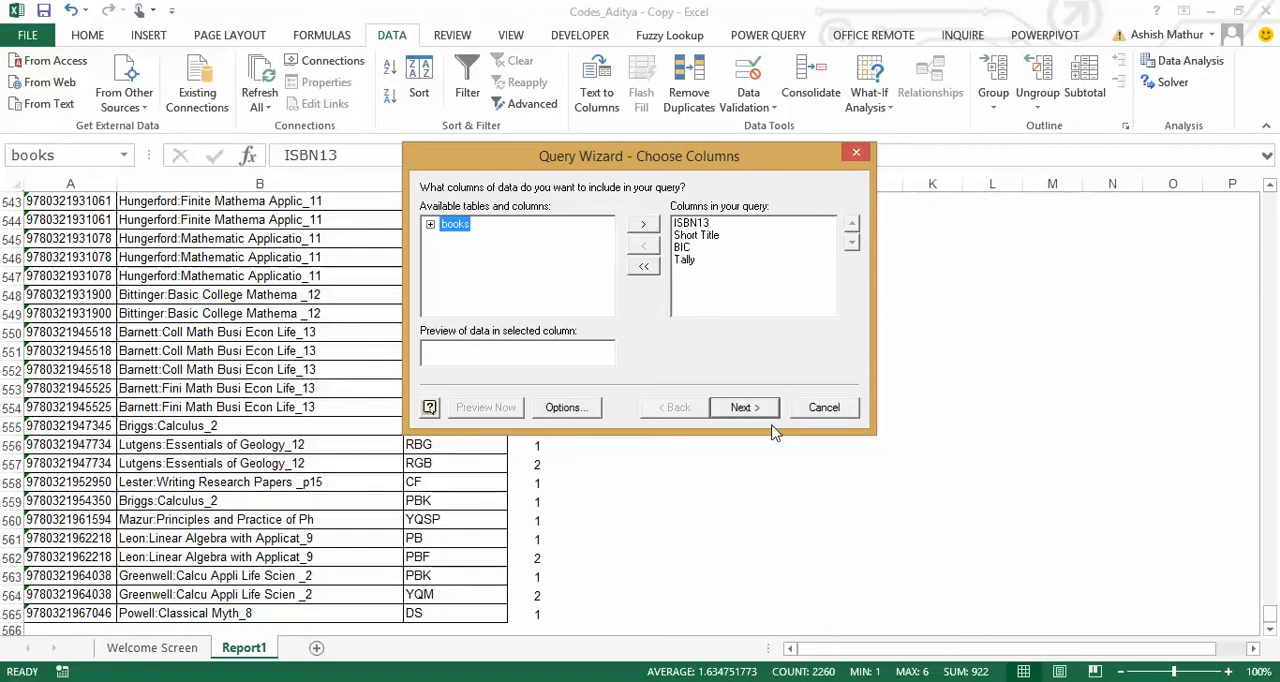
click(744, 408)
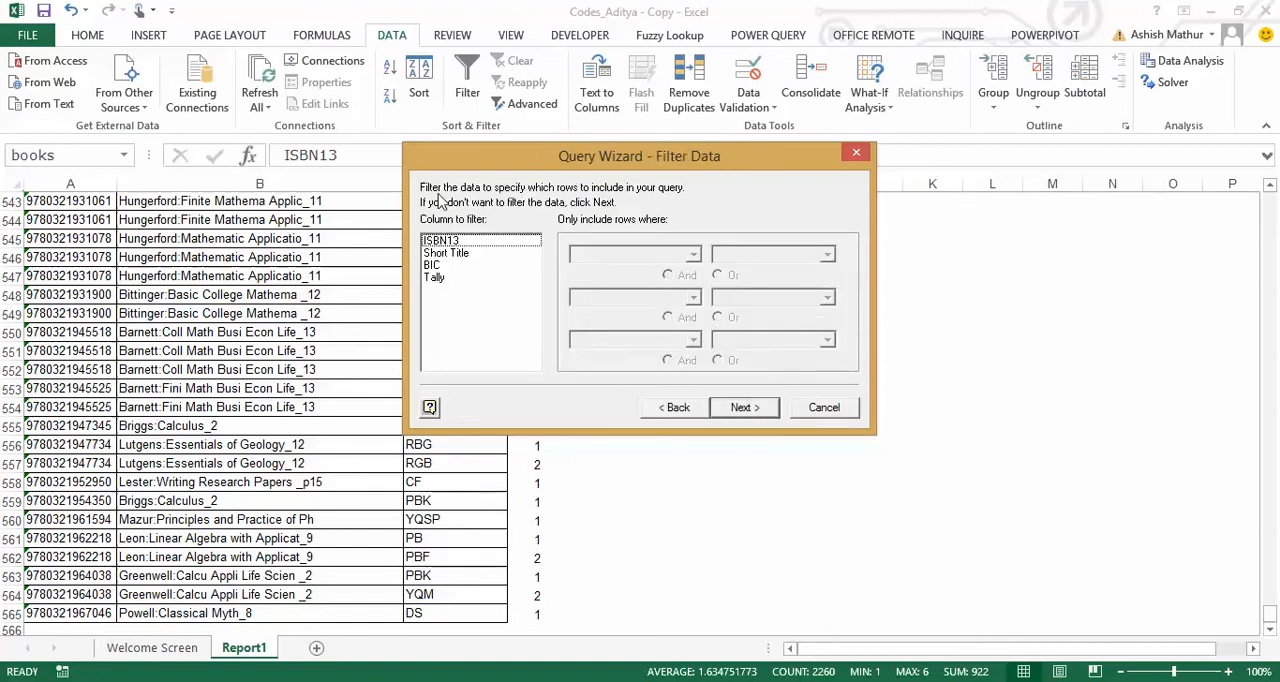
mouse_move(588, 204)
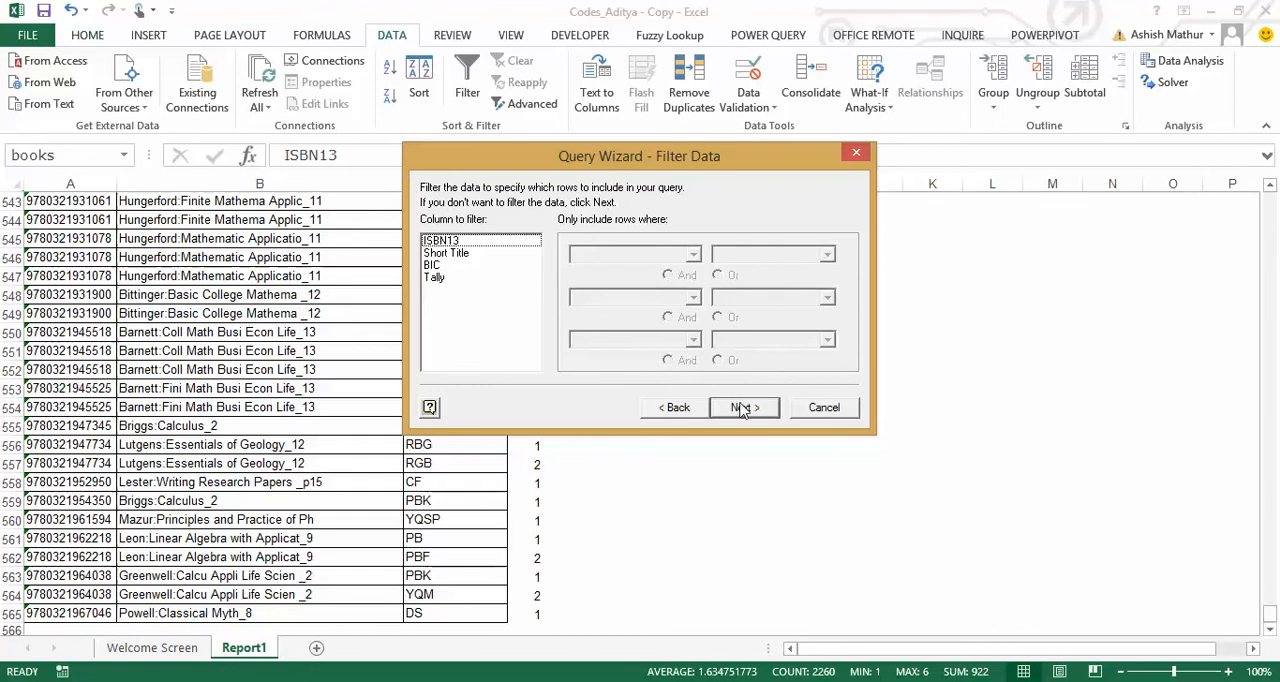
click(744, 408)
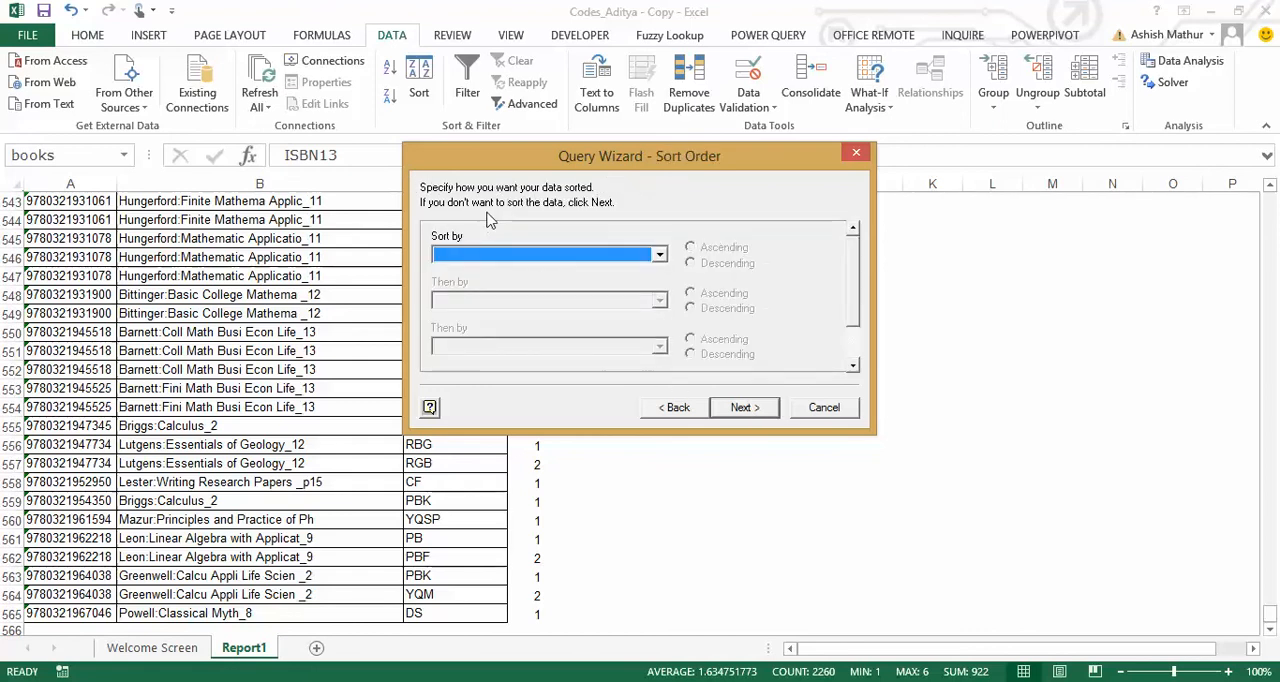
mouse_move(644, 380)
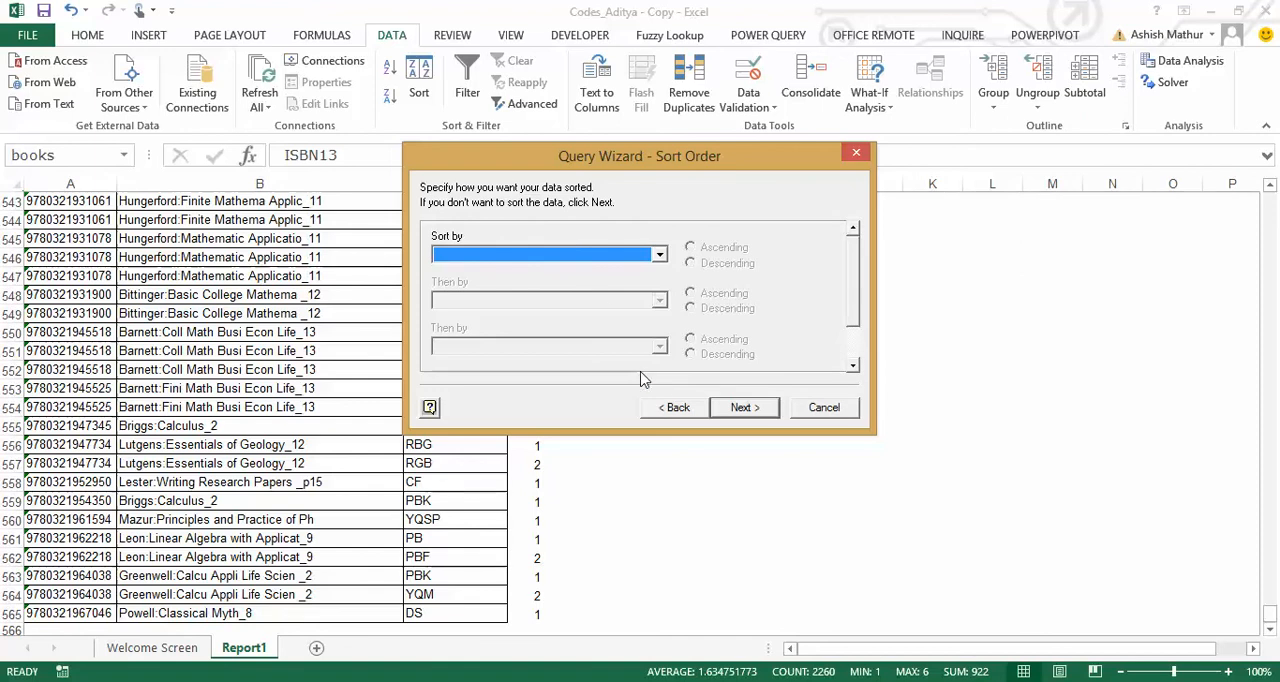
click(744, 408)
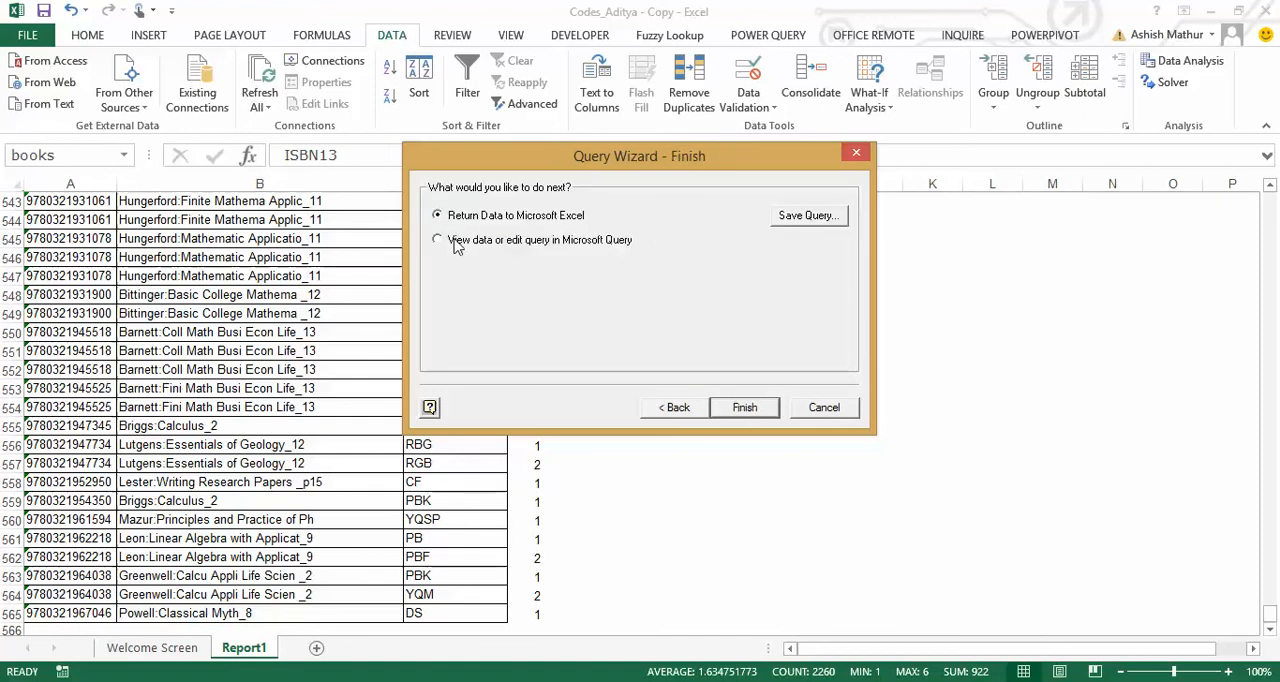
mouse_move(528, 248)
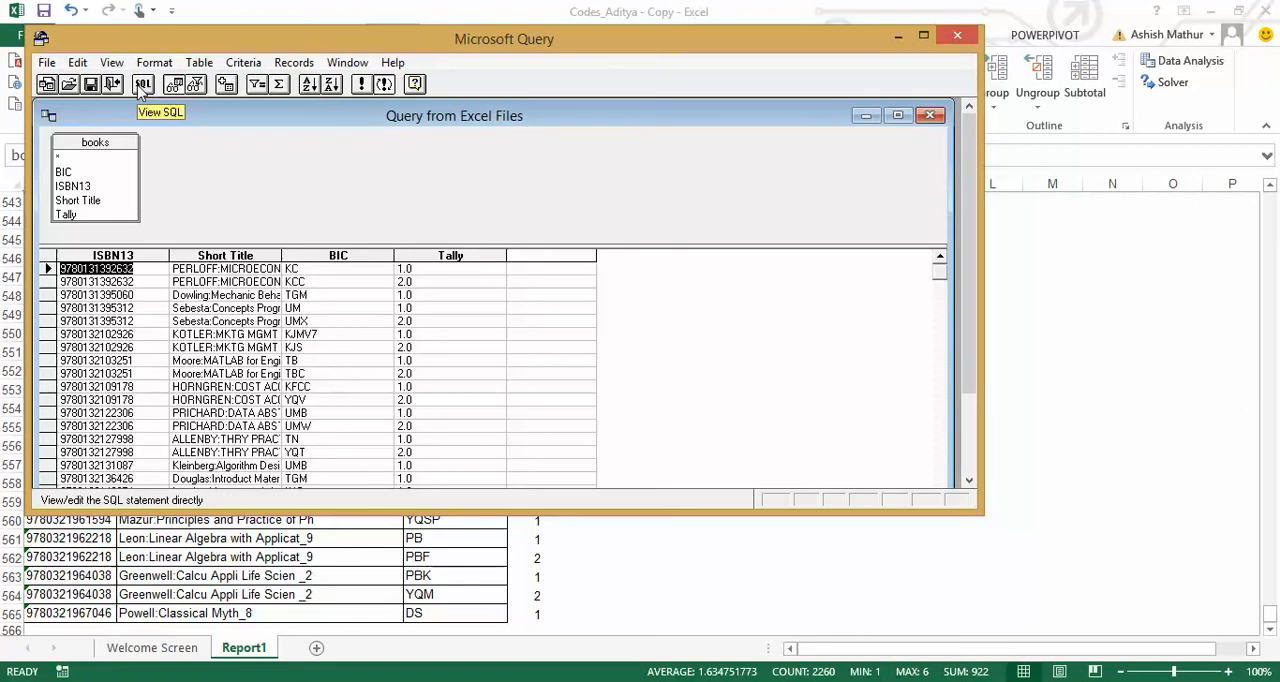
- Replace the query's SQL with the TRANSFORM first(BIC) crosstab pivoting on Tally
click(144, 84)
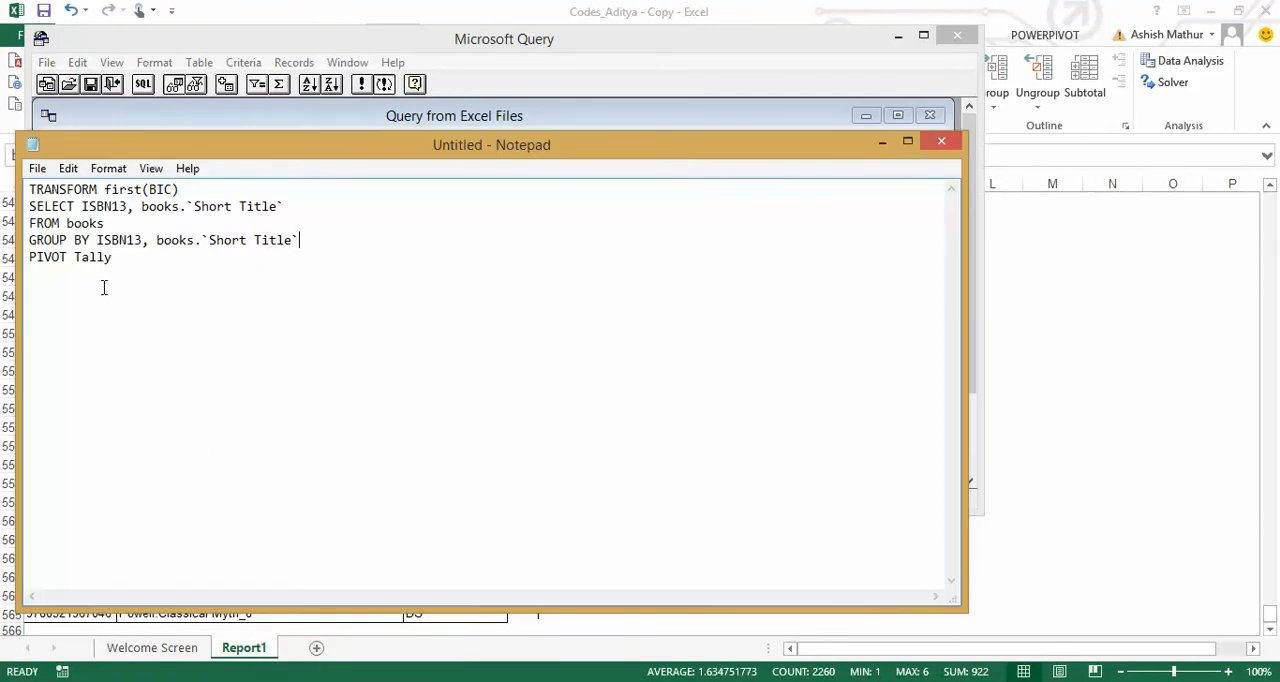
key(ctrl+a)
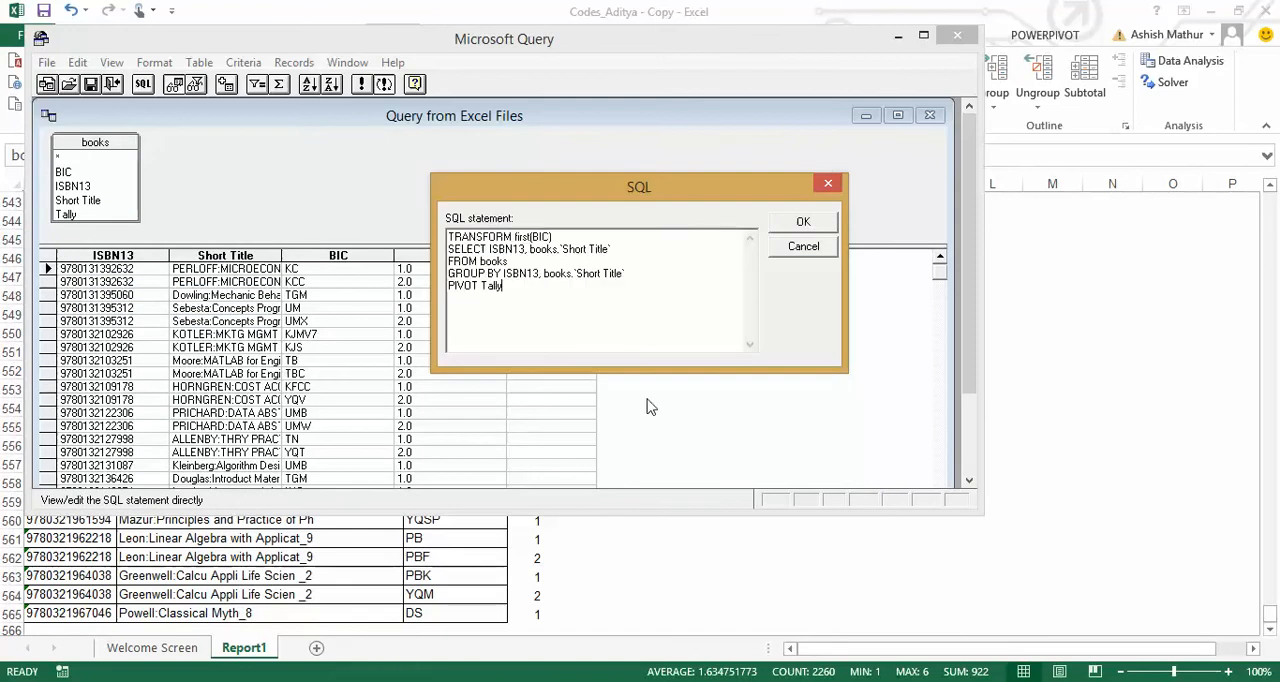
mouse_move(640, 386)
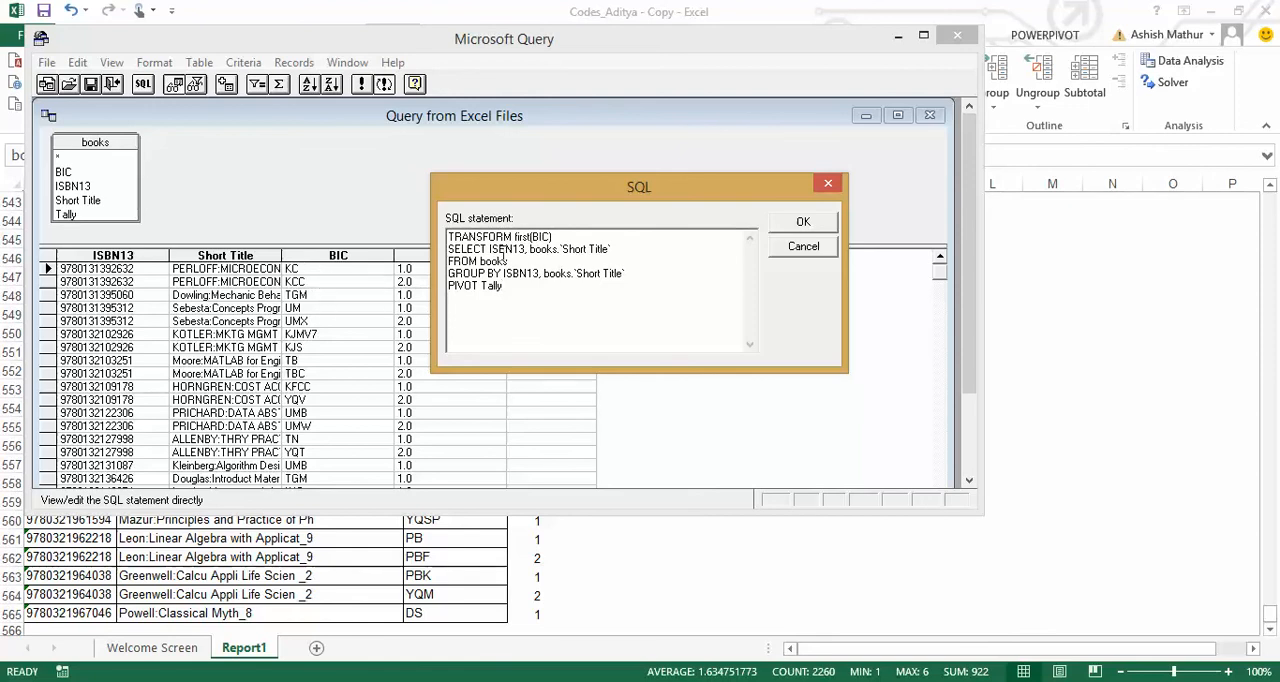
mouse_move(130, 256)
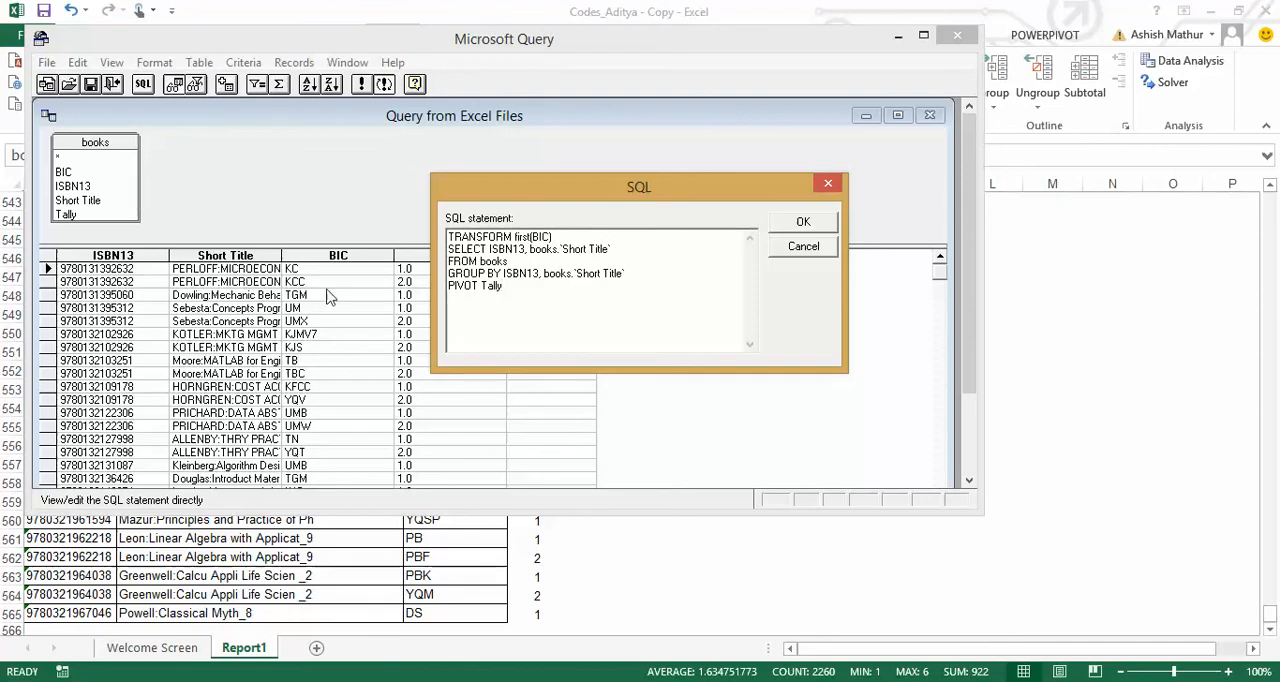
mouse_move(548, 200)
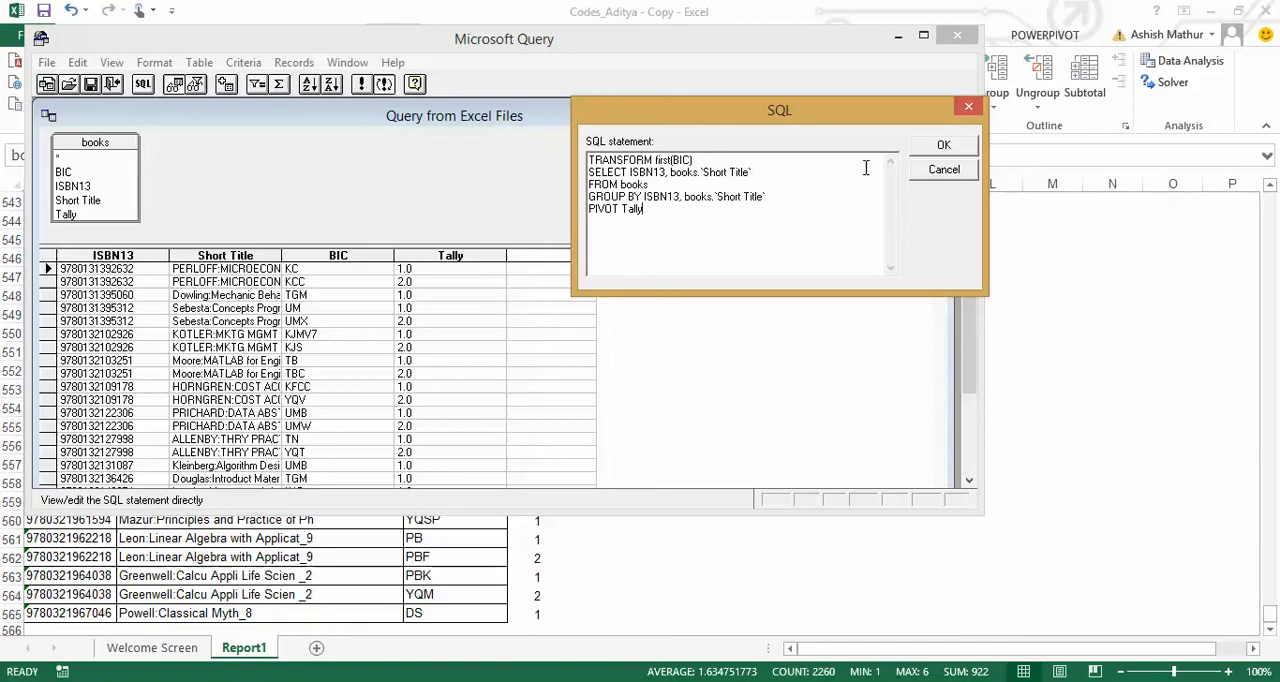
- Run the crosstab SQL, accepting the 'can't be represented graphically' warning
click(940, 144)
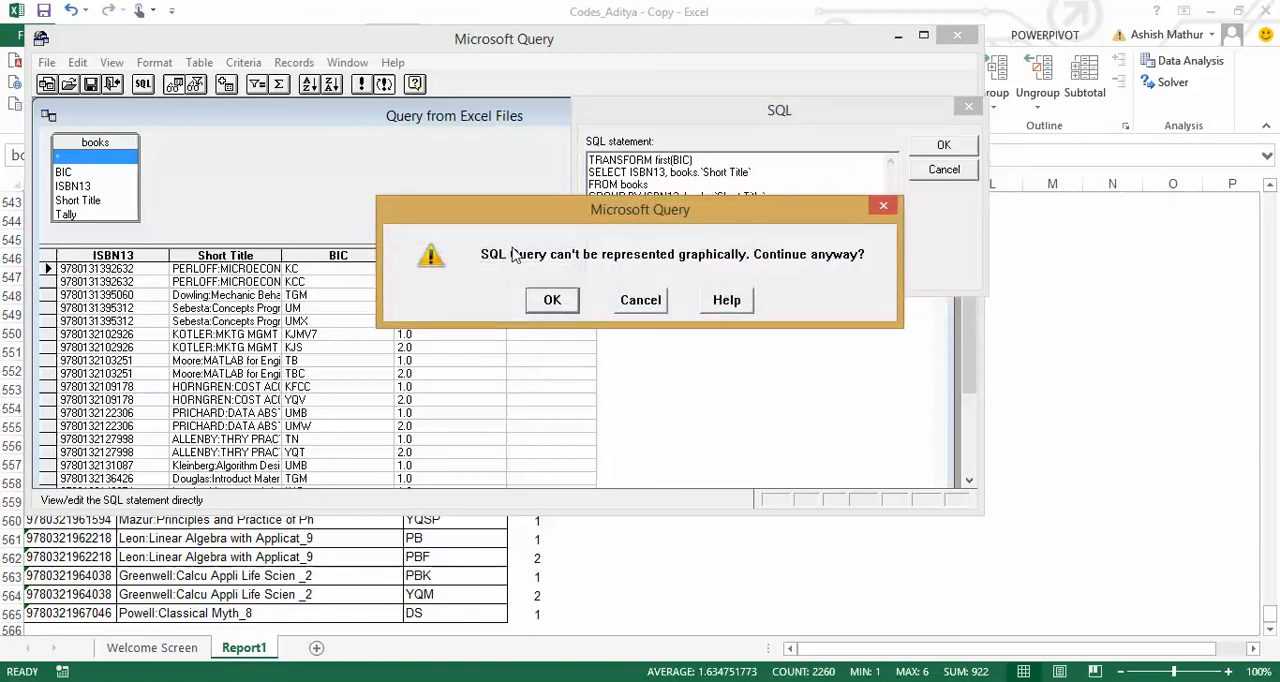
mouse_move(836, 276)
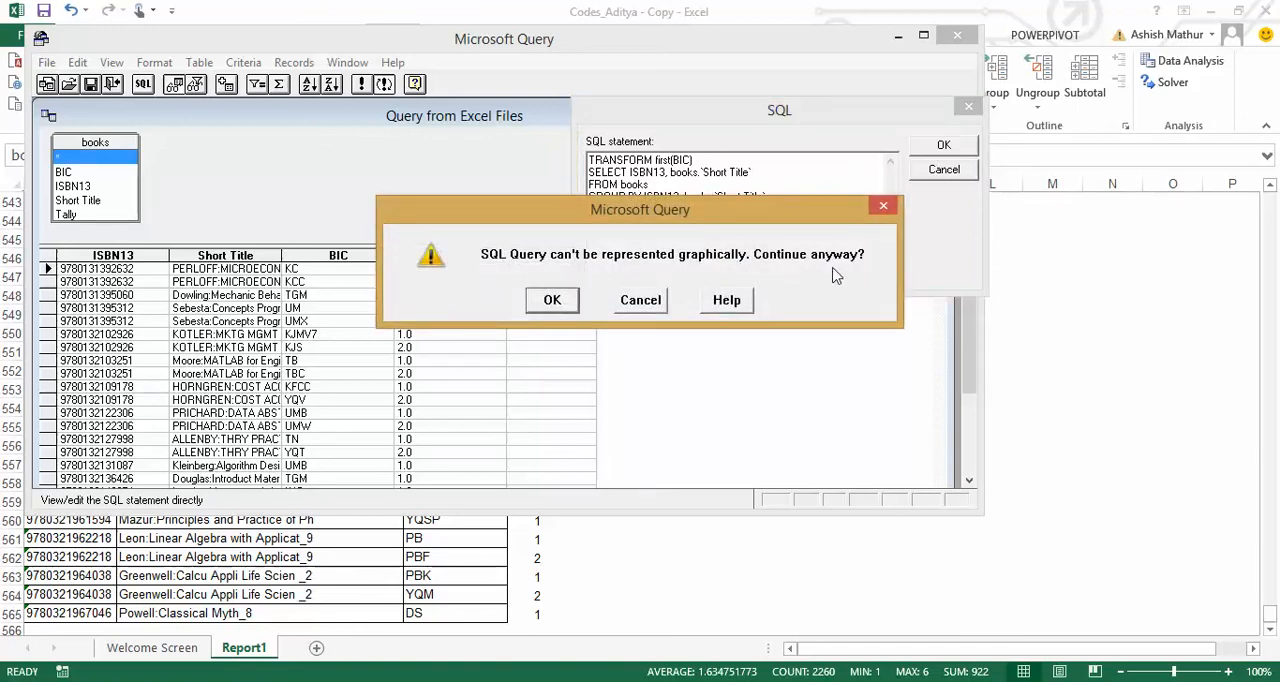
click(552, 300)
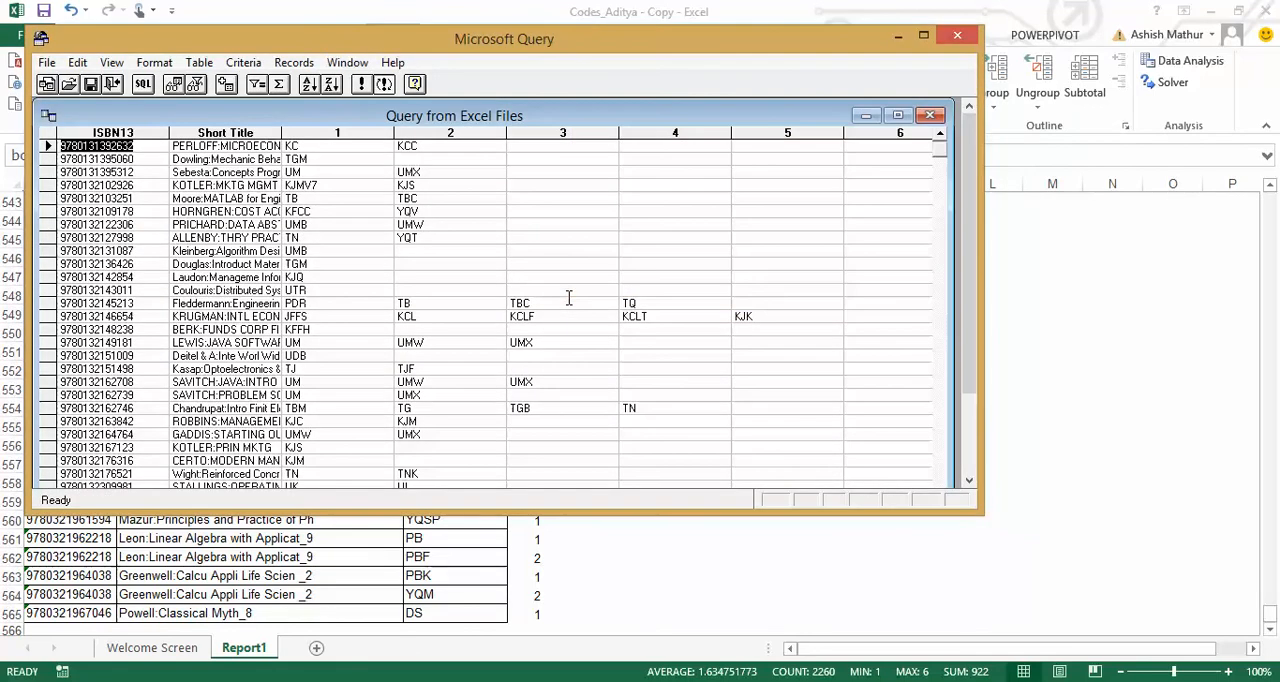
mouse_move(472, 180)
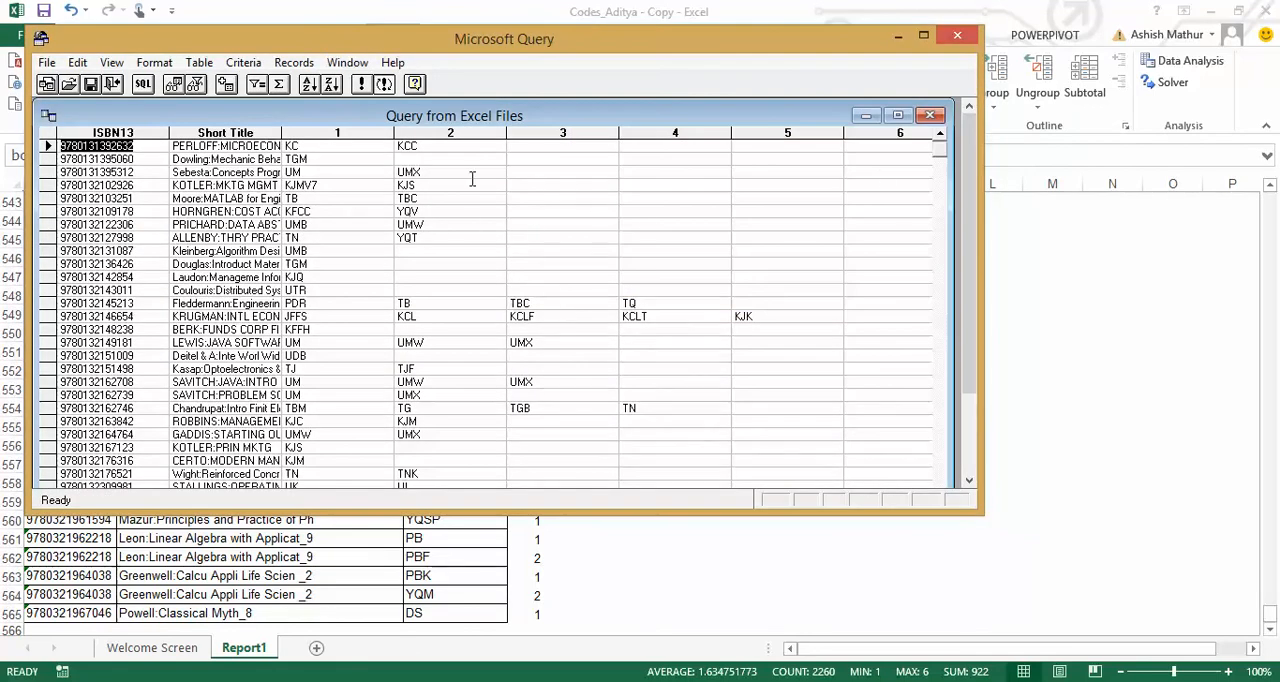
mouse_move(876, 372)
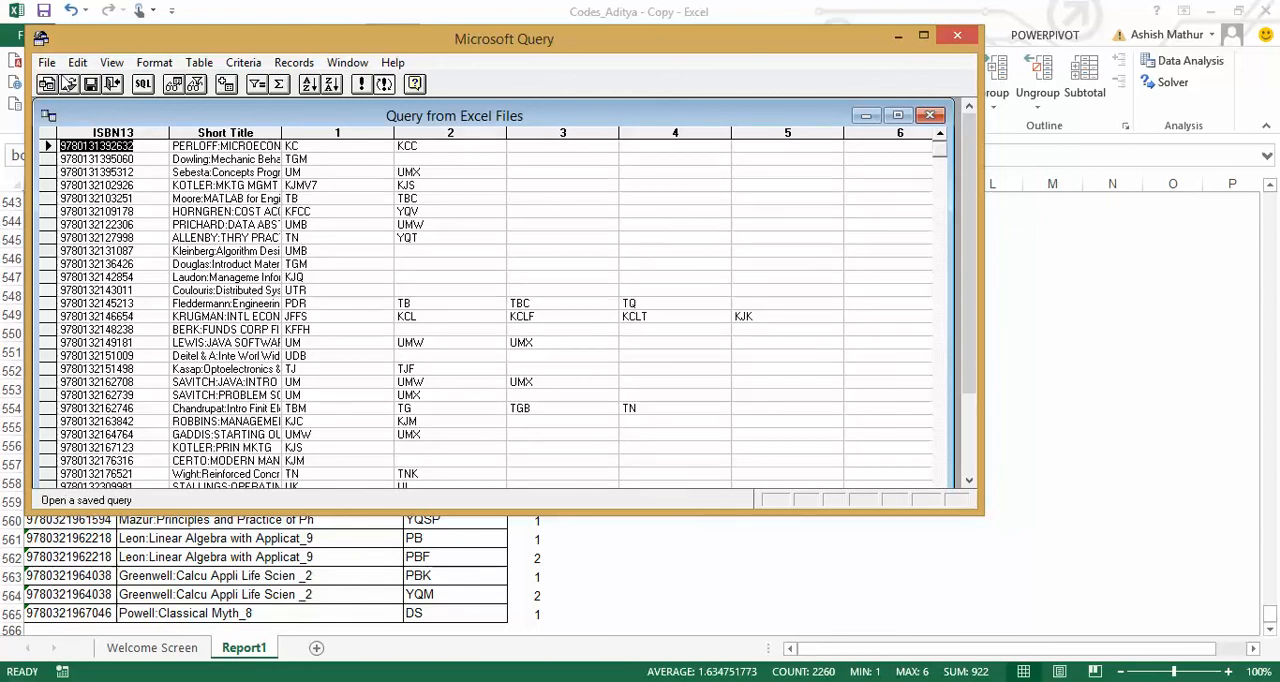
- Return the pivoted results to Excel as a table on a new worksheet
click(46, 62)
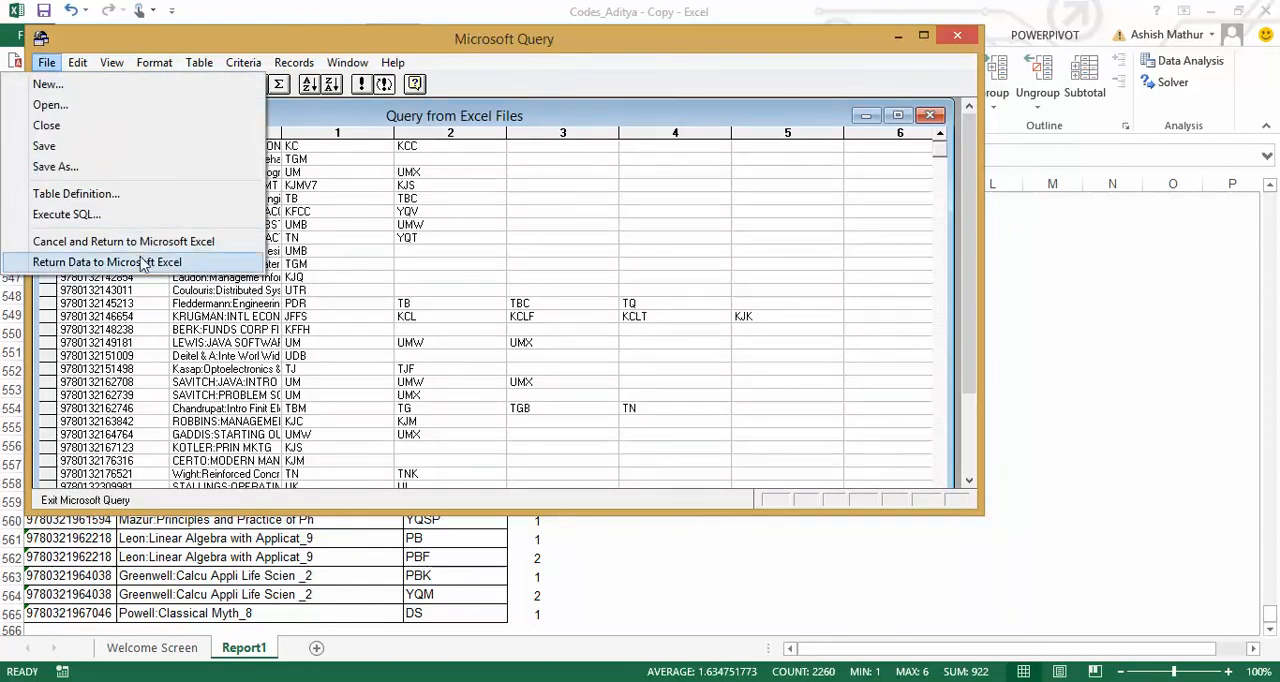
click(108, 262)
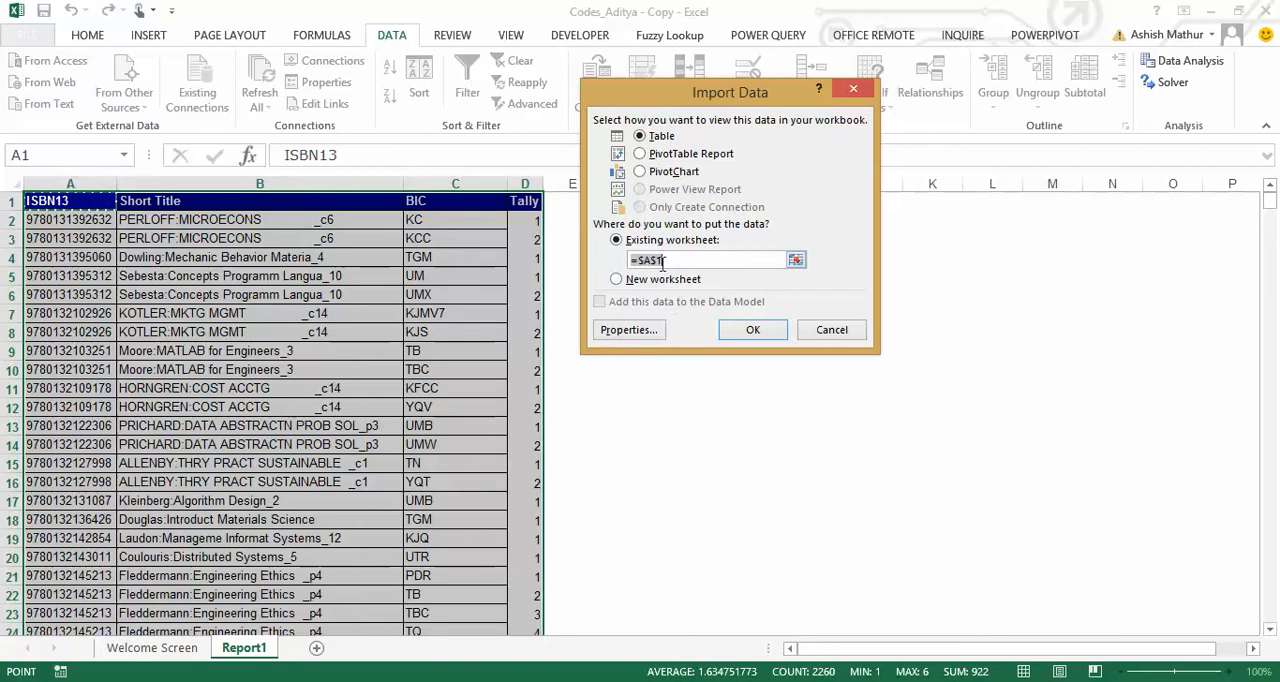
click(616, 280)
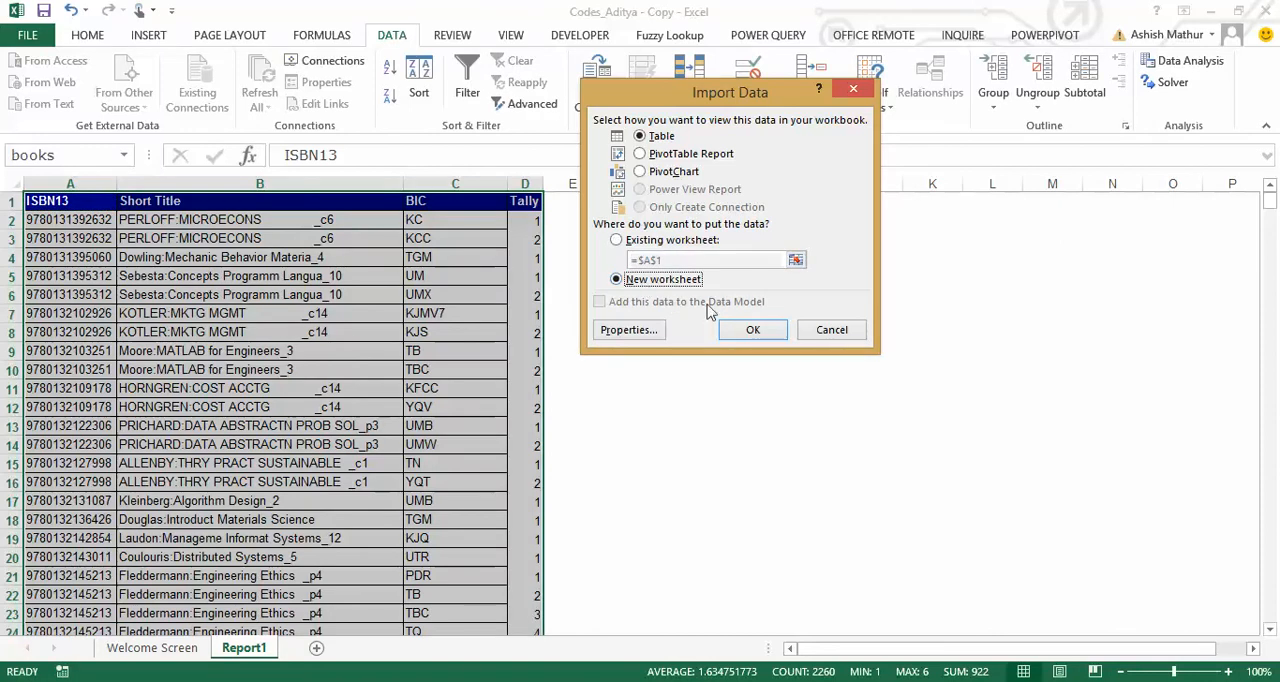
click(752, 328)
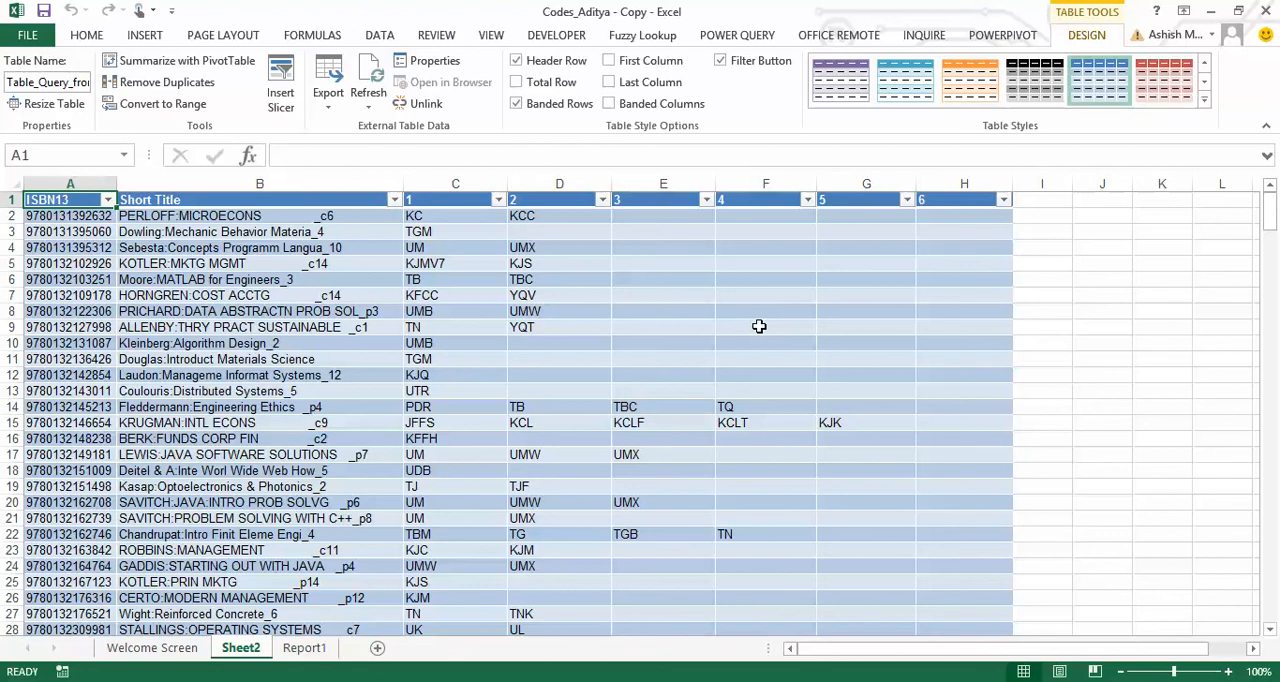
mouse_move(708, 316)
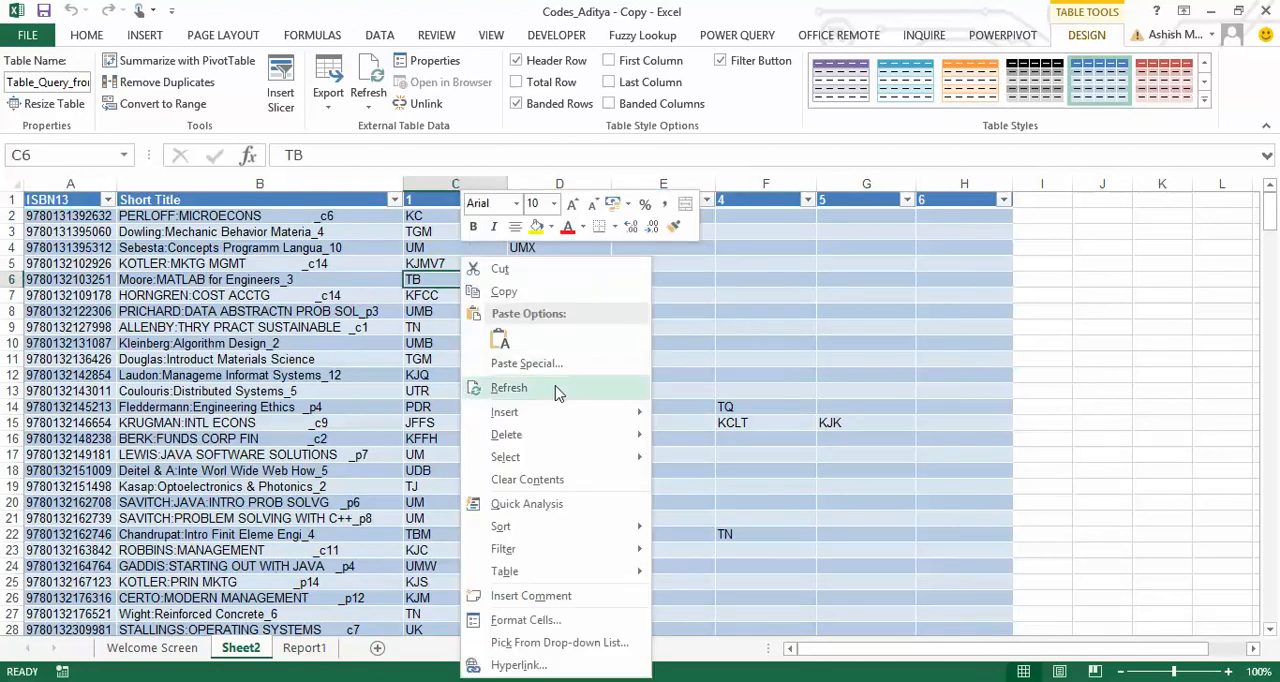
click(508, 388)
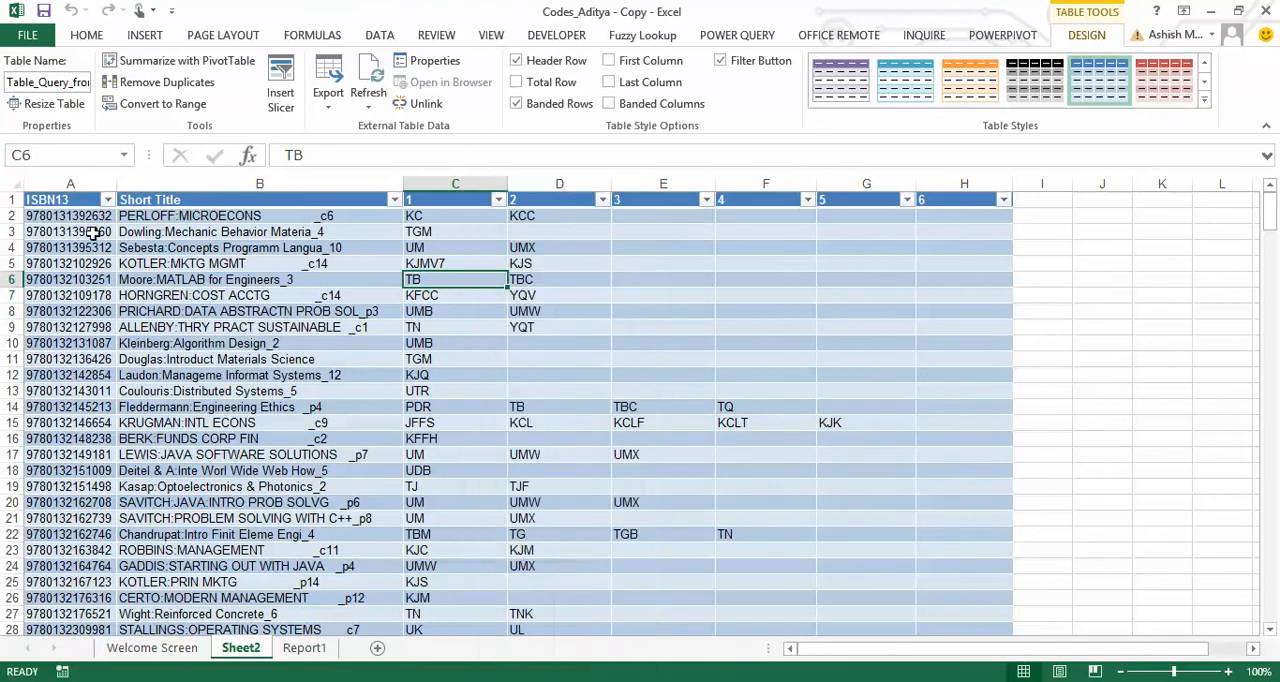